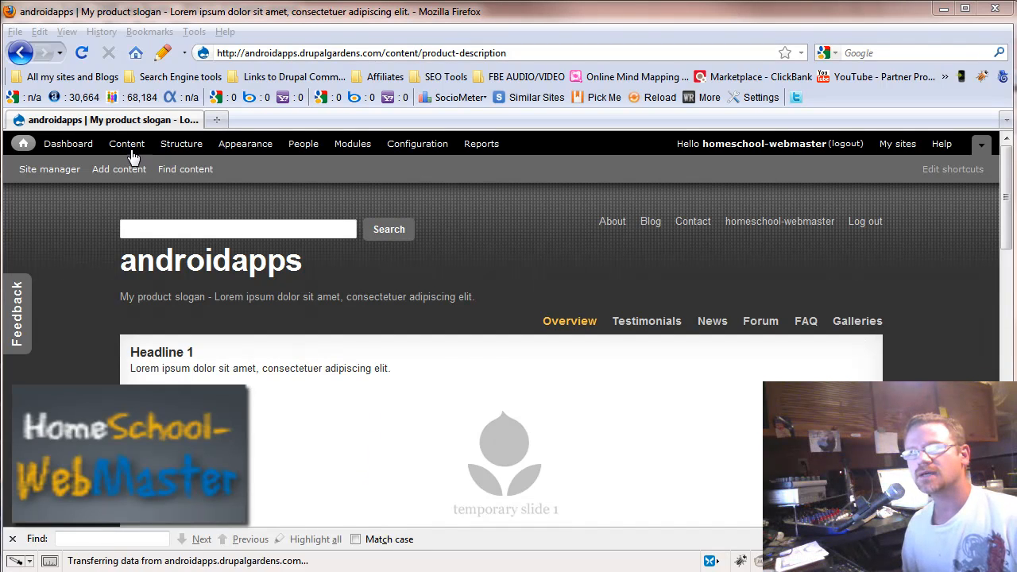
Open the Structure administration page from the admin toolbar
{"action": "left_click", "coordinate": [127, 144]}
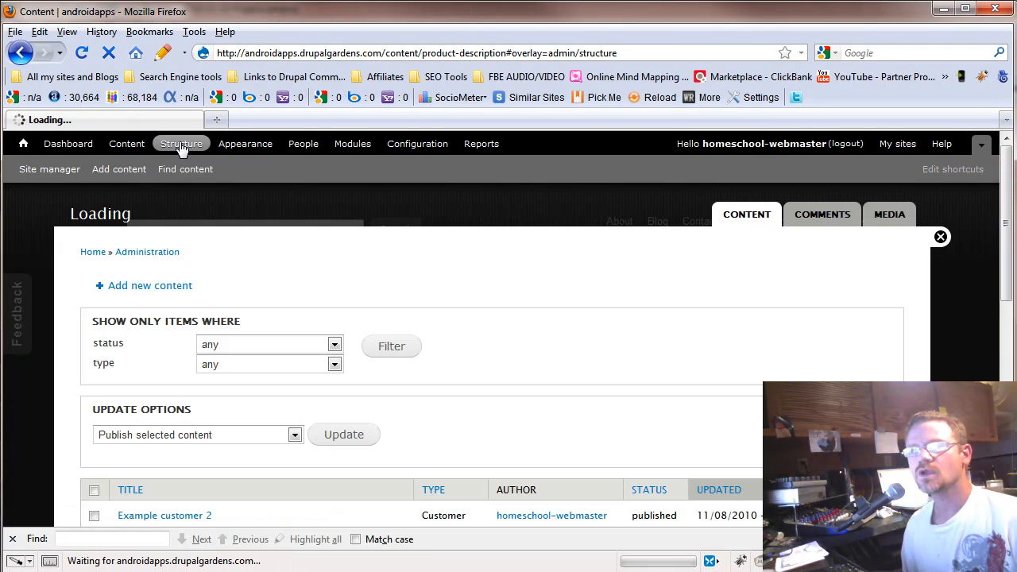
{"action": "left_click", "coordinate": [181, 143]}
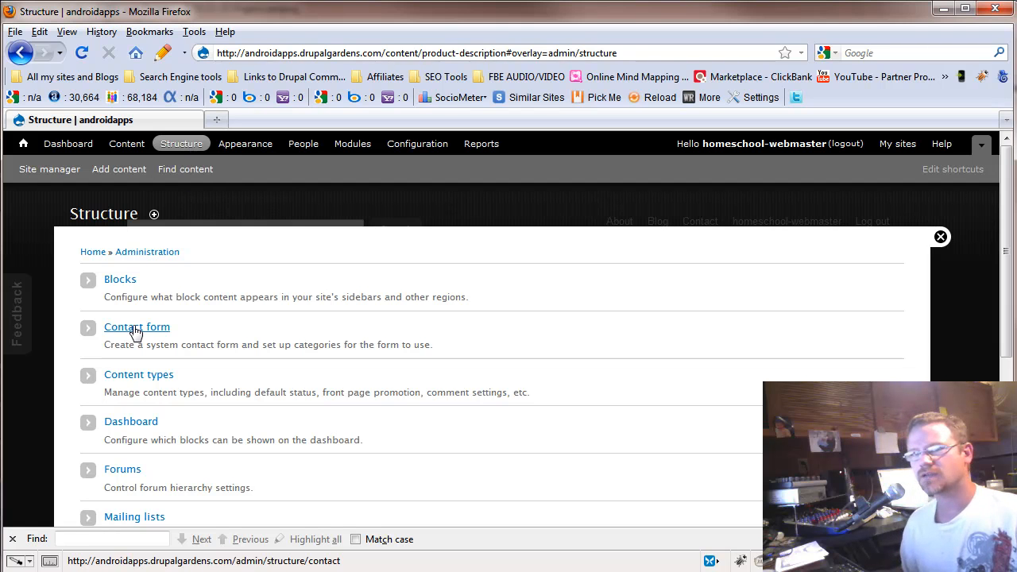
Delete the Website feedback contact category, then start adding a new category
{"action": "left_click", "coordinate": [136, 326]}
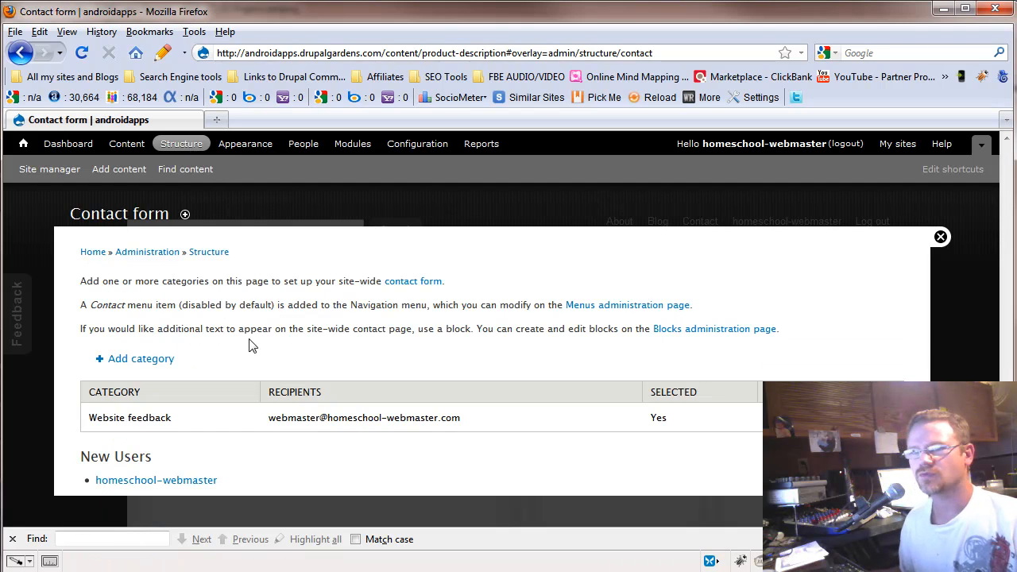
{"action": "mouse_move", "coordinate": [384, 407]}
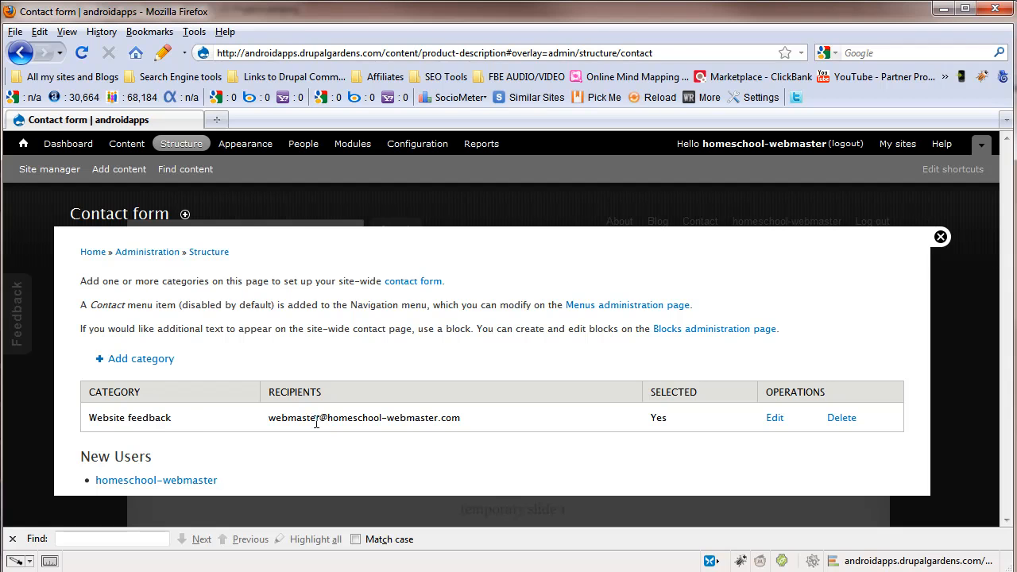
{"action": "left_click", "coordinate": [842, 417]}
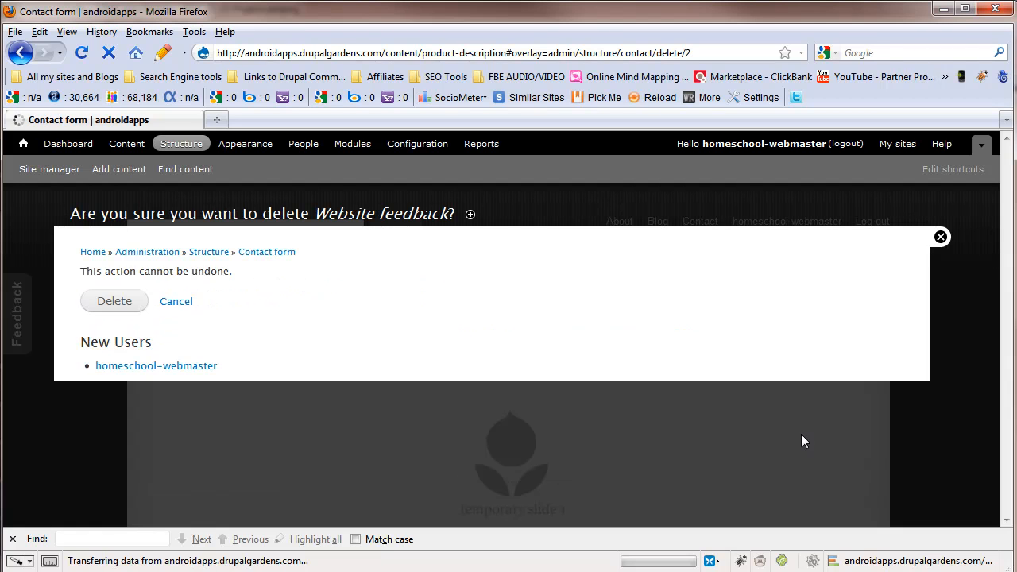
{"action": "left_click", "coordinate": [115, 301]}
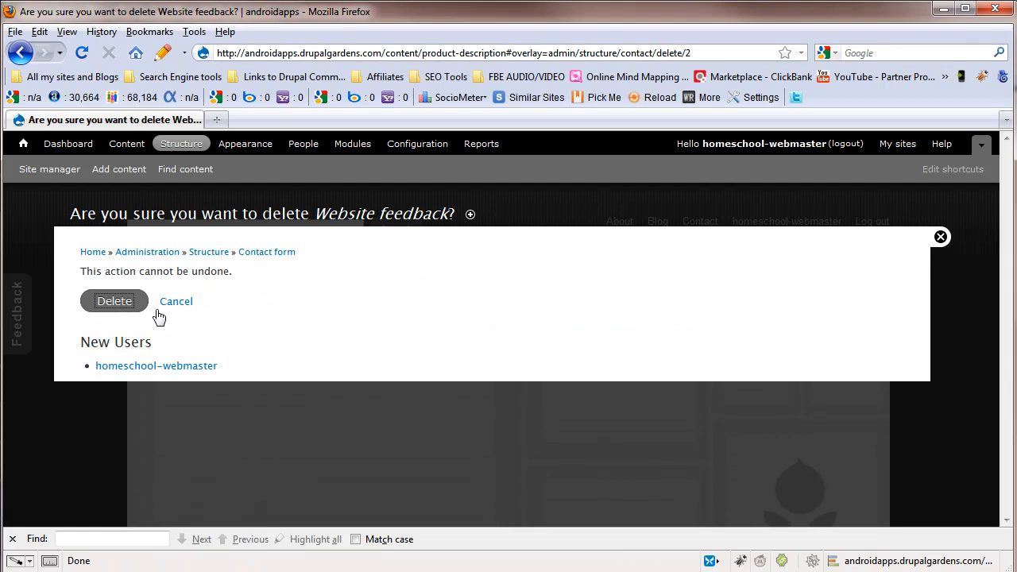
{"action": "left_click", "coordinate": [113, 300]}
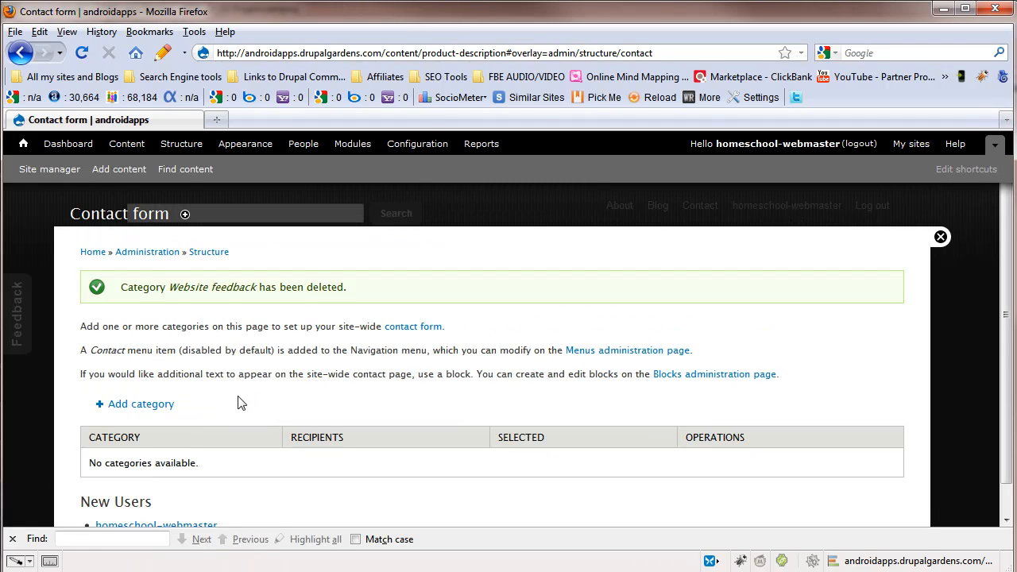
{"action": "mouse_move", "coordinate": [235, 406]}
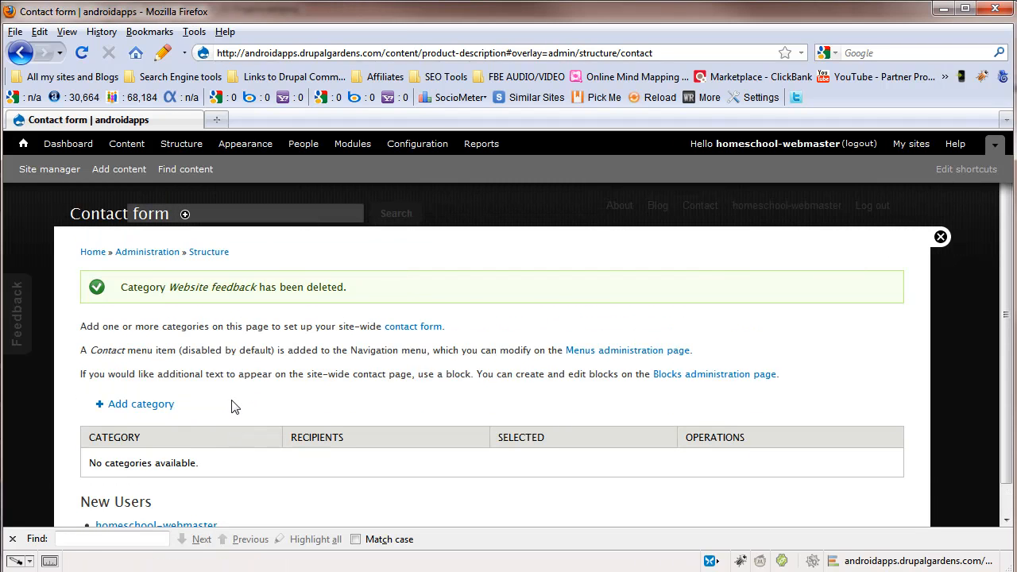
{"action": "mouse_move", "coordinate": [141, 403]}
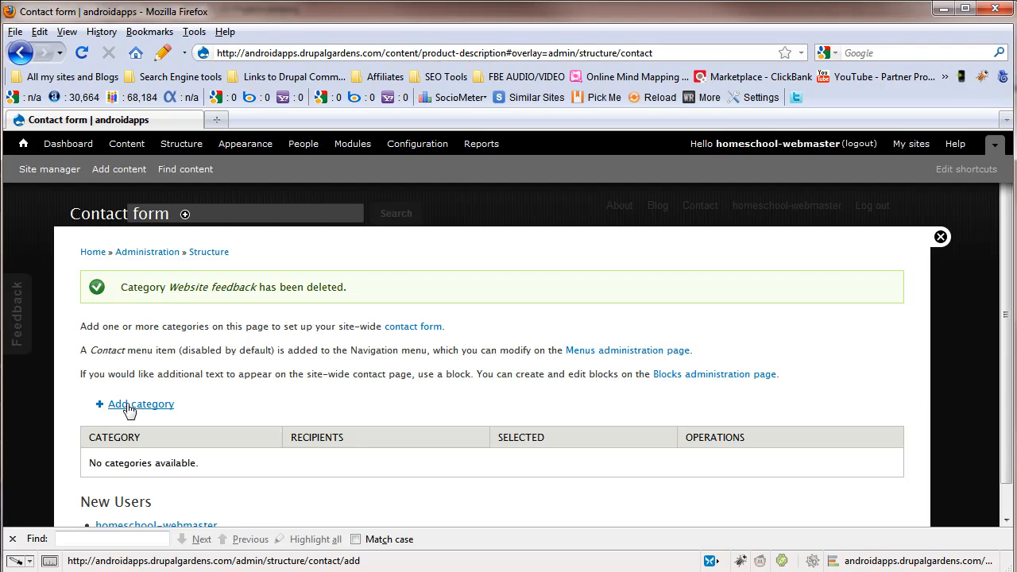
{"action": "scroll", "scroll_direction": "down", "scroll_amount": 3}
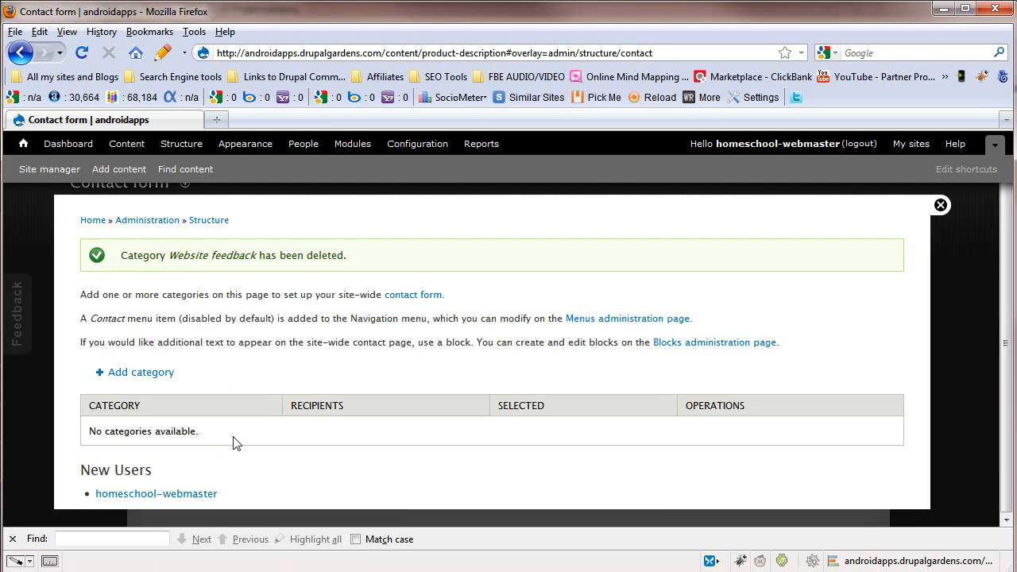
{"action": "left_click", "coordinate": [141, 372]}
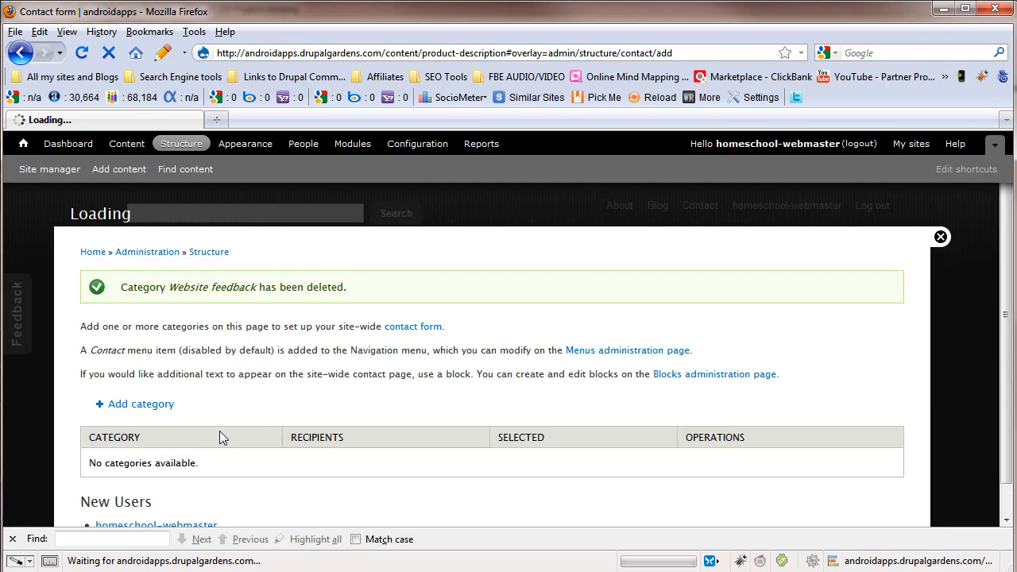
Enter 'Site Wide Contact Form' as the new category name
{"action": "left_click", "coordinate": [140, 403]}
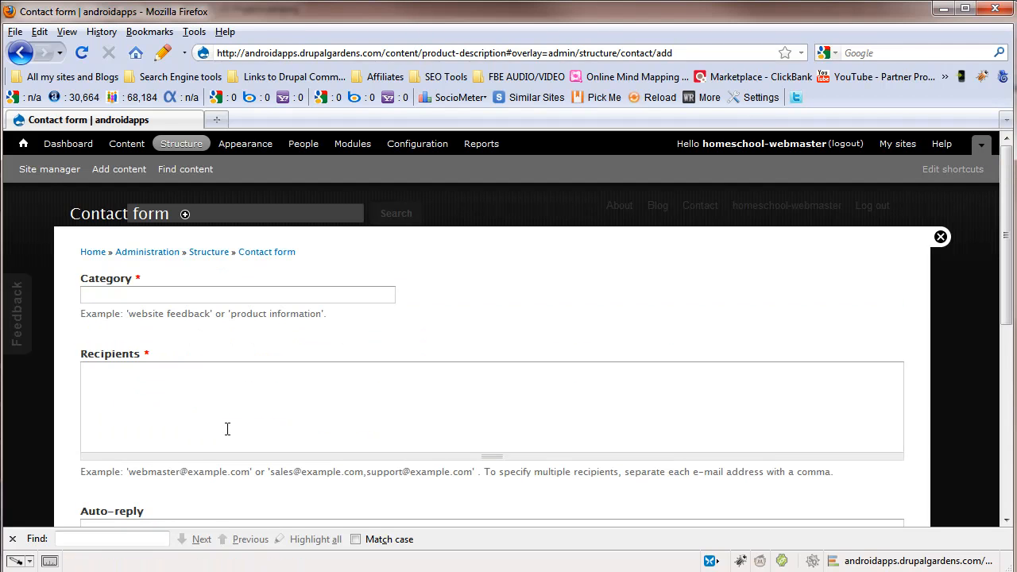
{"action": "left_click", "coordinate": [236, 294]}
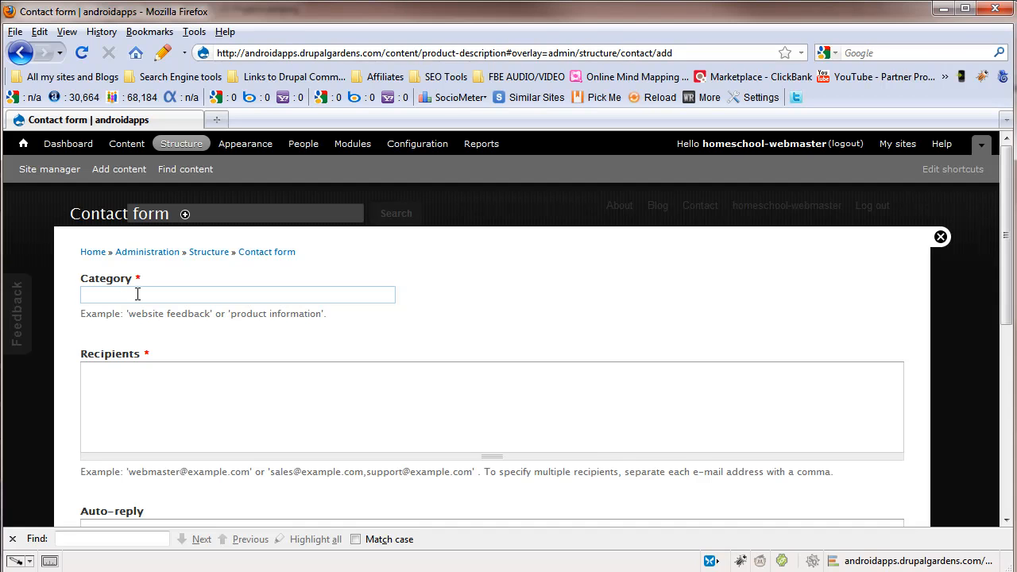
{"action": "type", "text": "Site Wide"}
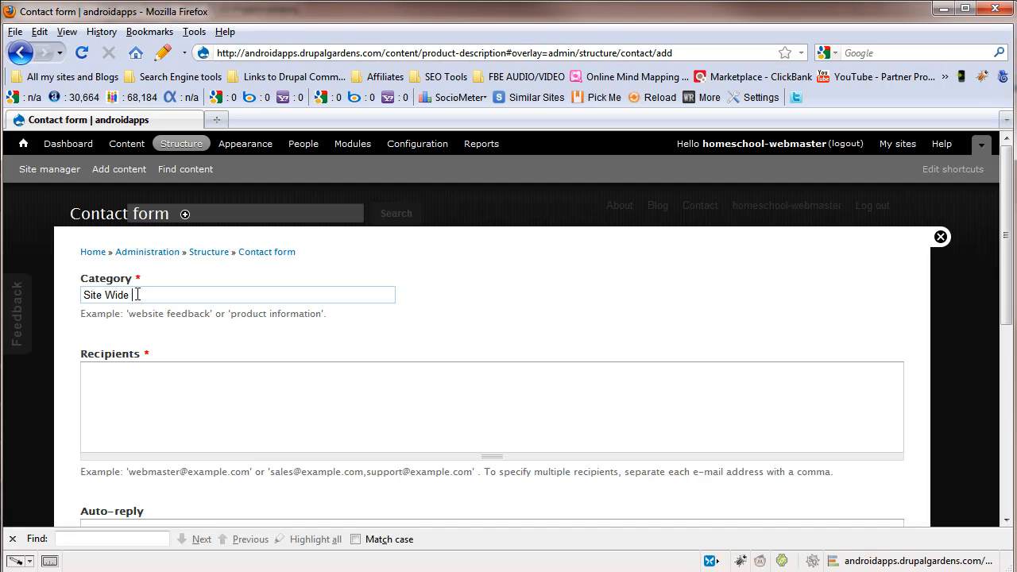
{"action": "type", "text": "Contact Form"}
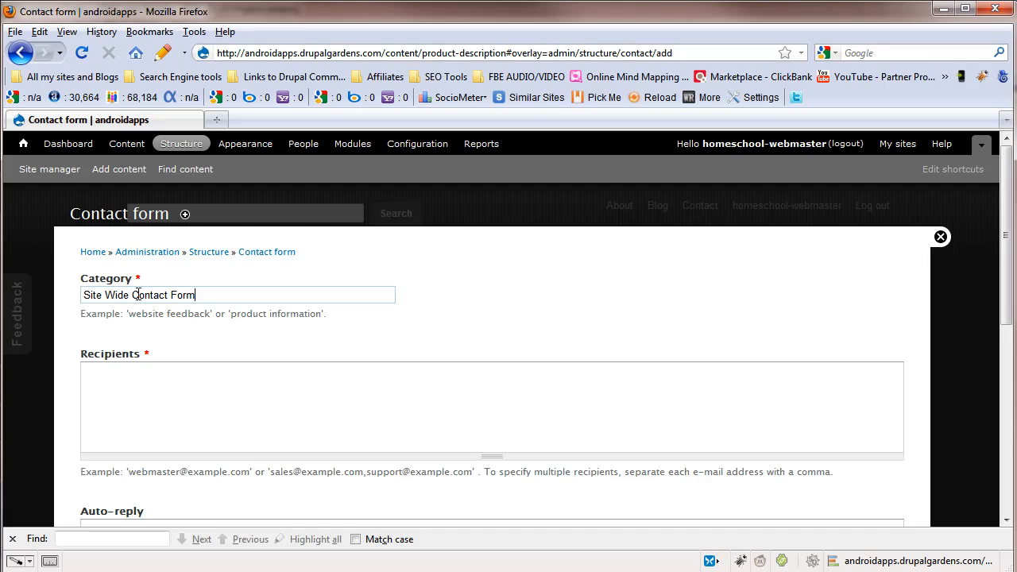
{"action": "left_click", "coordinate": [143, 393]}
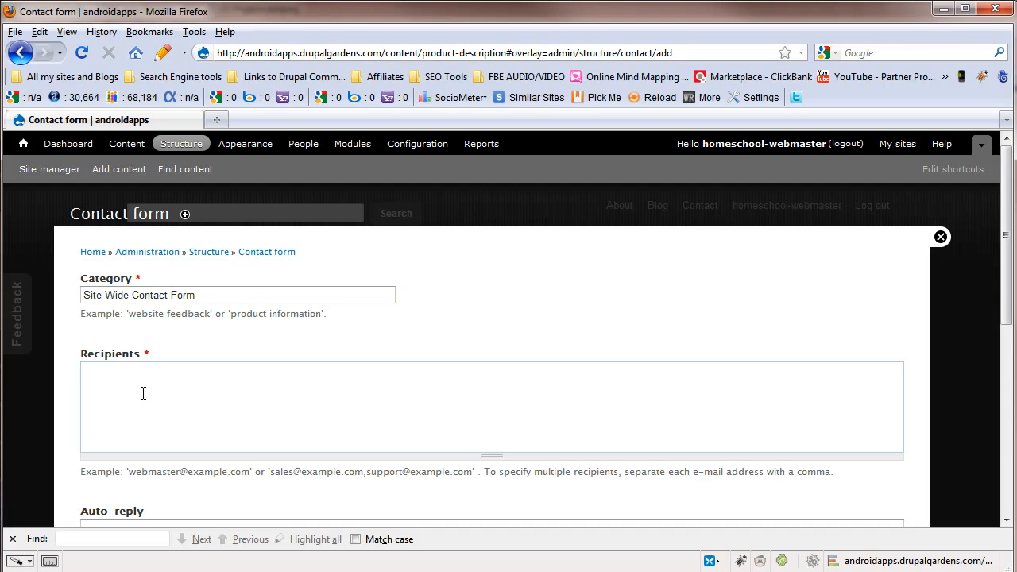
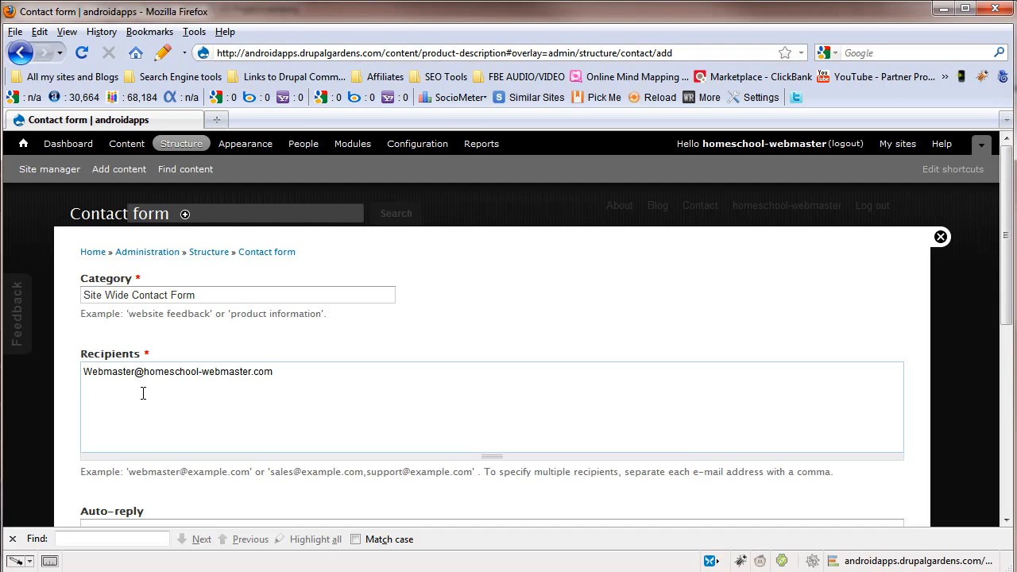
{"action": "type", "text": ","}
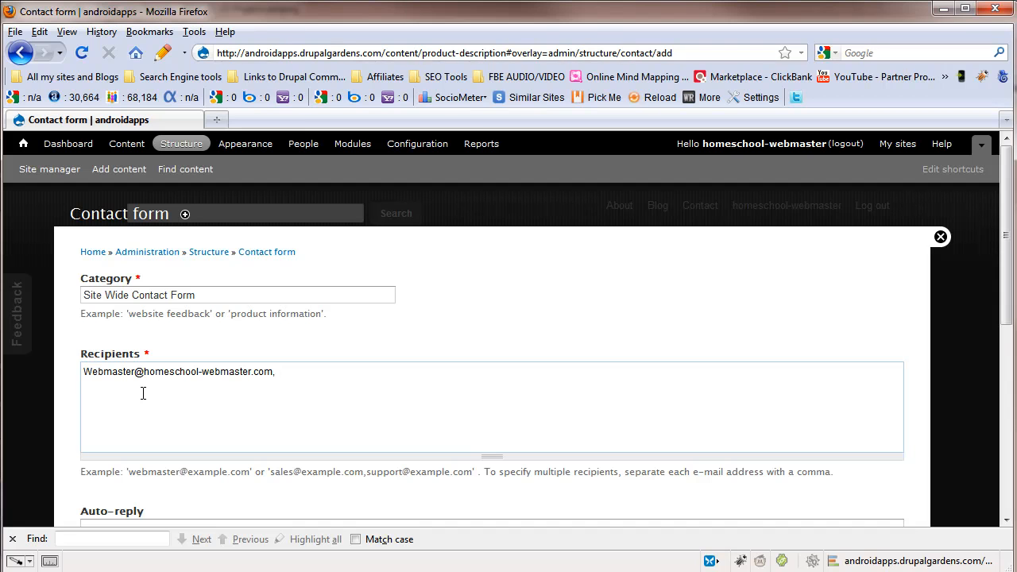
{"action": "mouse_move", "coordinate": [289, 485]}
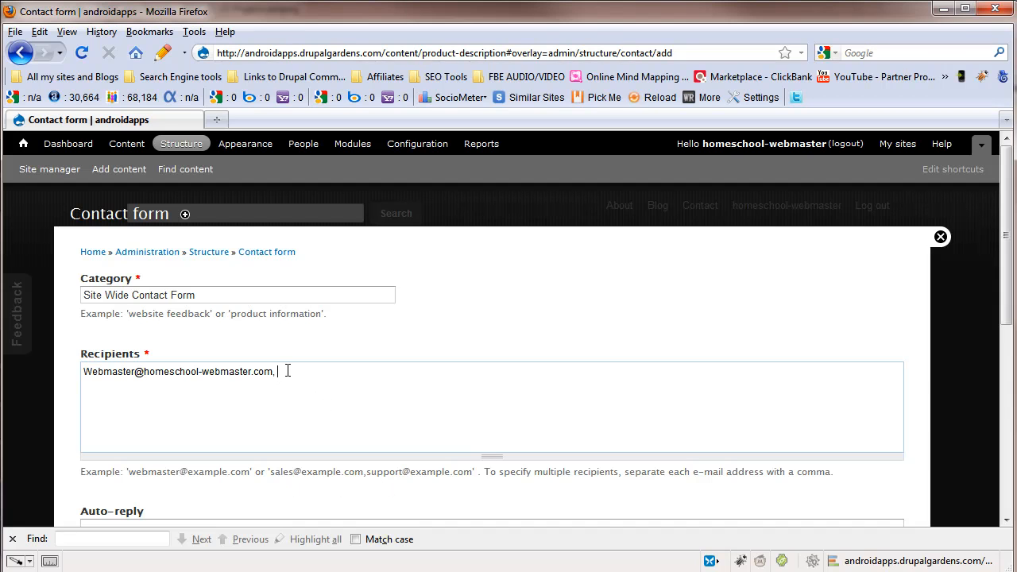
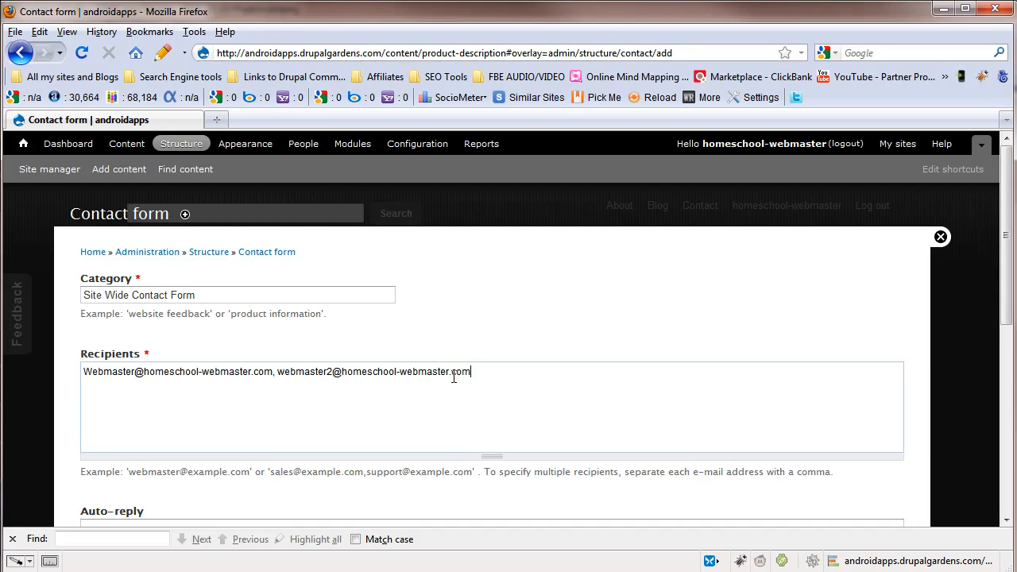
{"action": "mouse_move", "coordinate": [452, 383]}
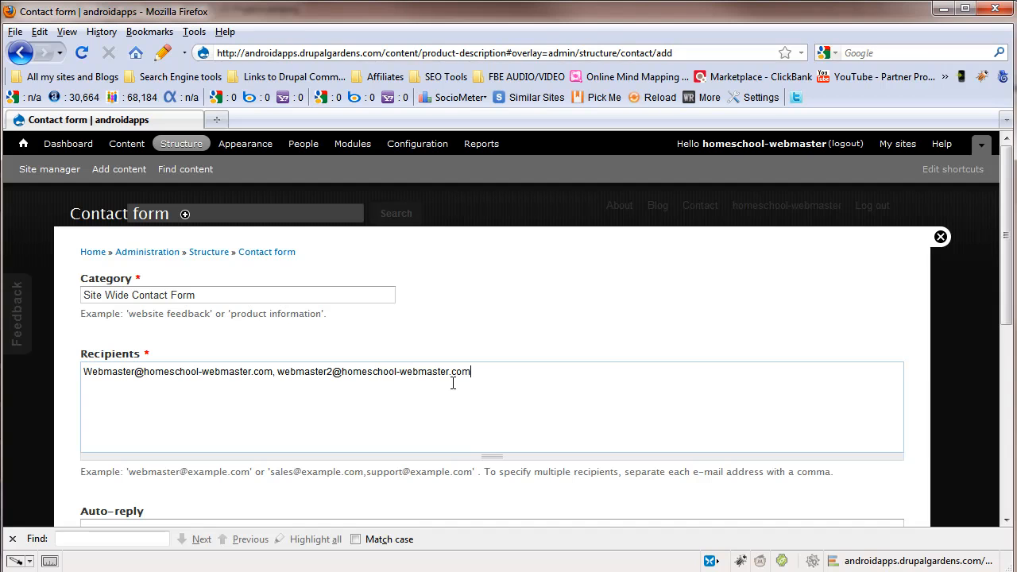
{"action": "mouse_move", "coordinate": [455, 383]}
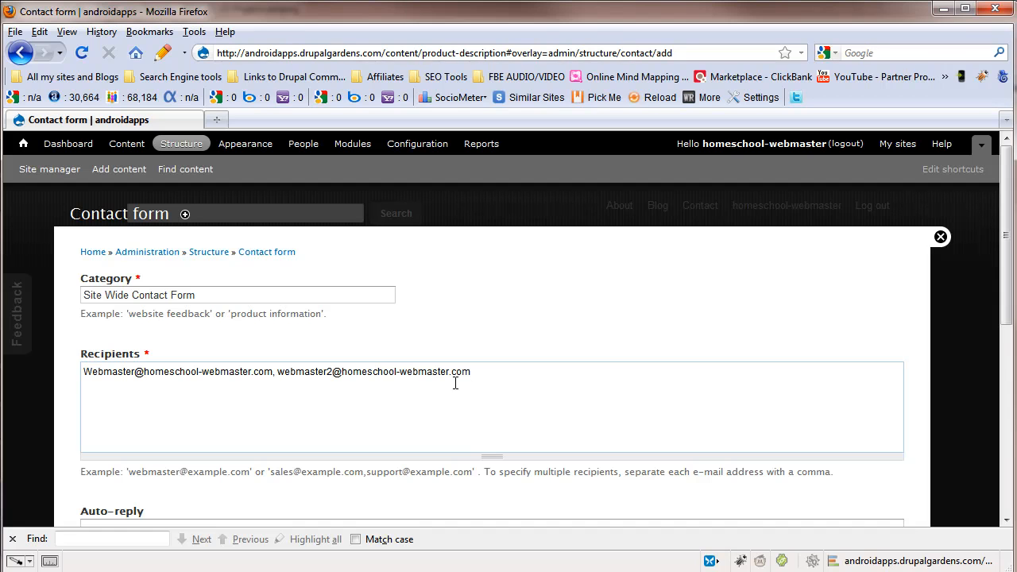
{"action": "mouse_move", "coordinate": [195, 404]}
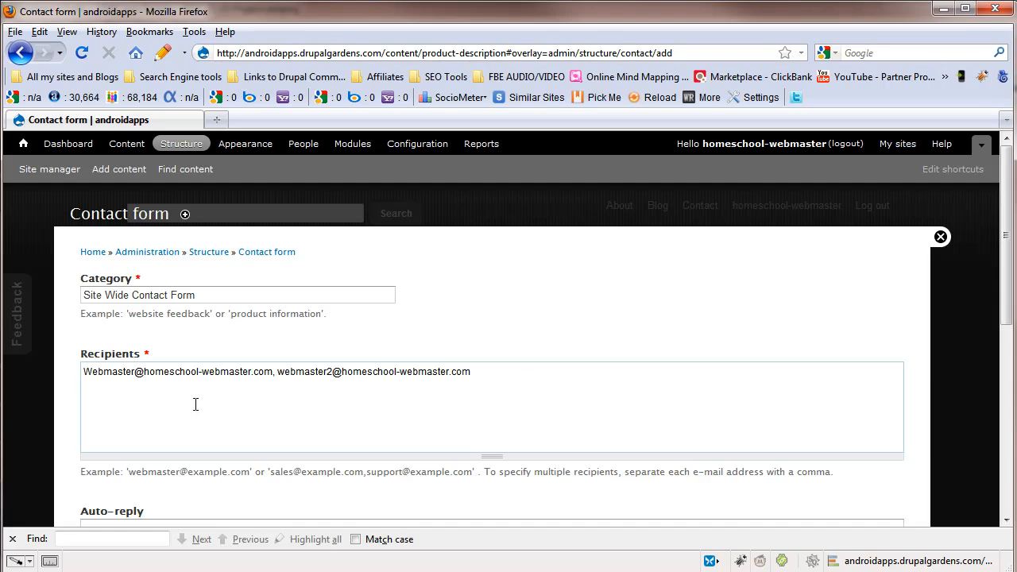
{"action": "mouse_move", "coordinate": [662, 391]}
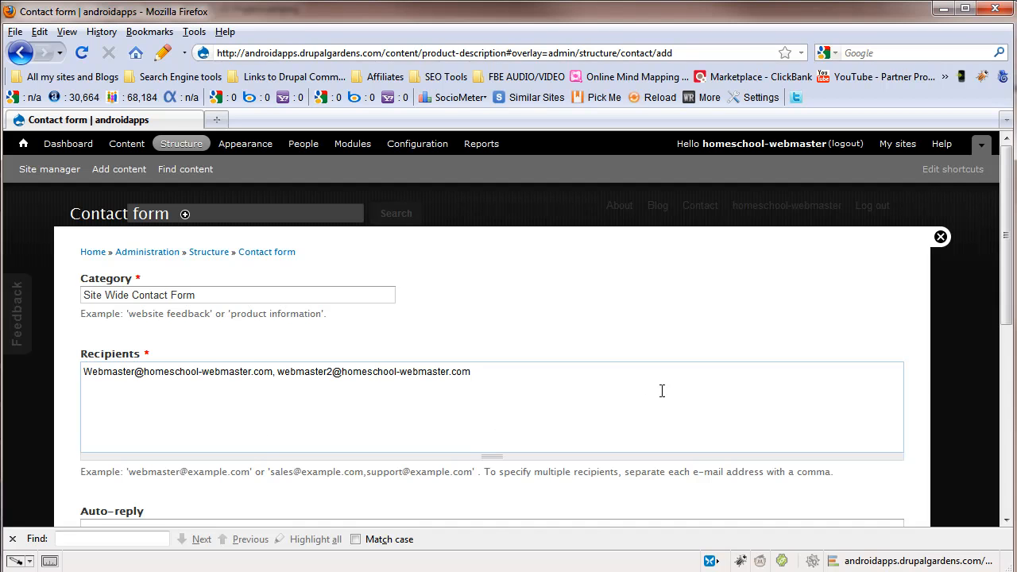
{"action": "scroll", "scroll_direction": "down", "scroll_amount": 3}
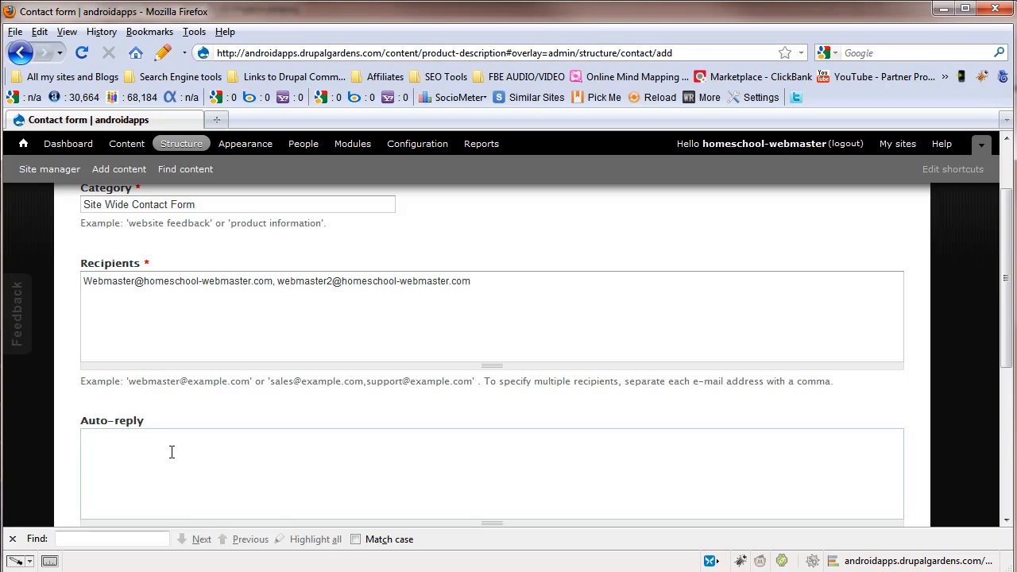
Type the auto-reply 'Thank you for contacting Android Apps…', signed Chad
{"action": "type", "text": "Thank"}
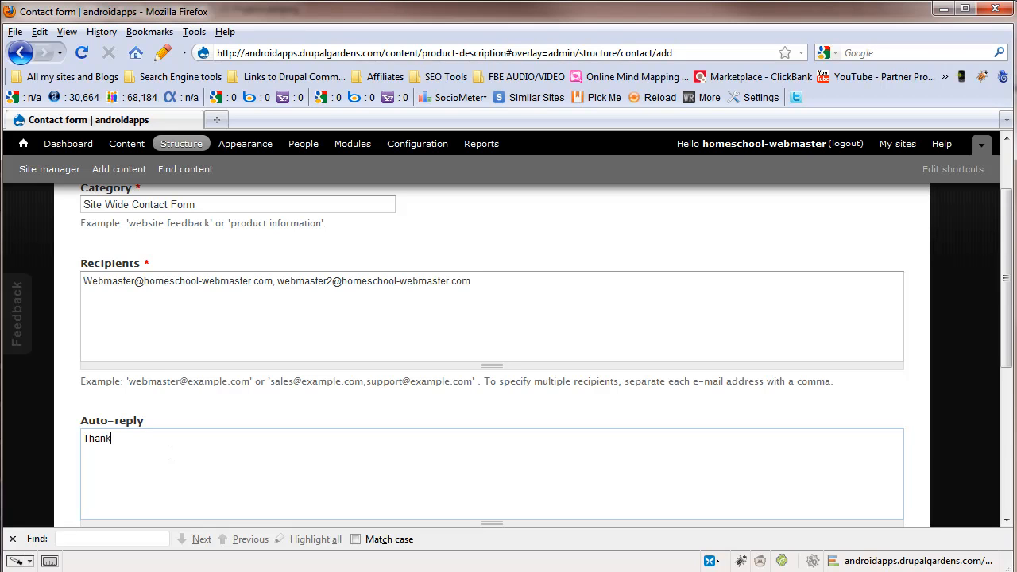
{"action": "type", "text": "you for"}
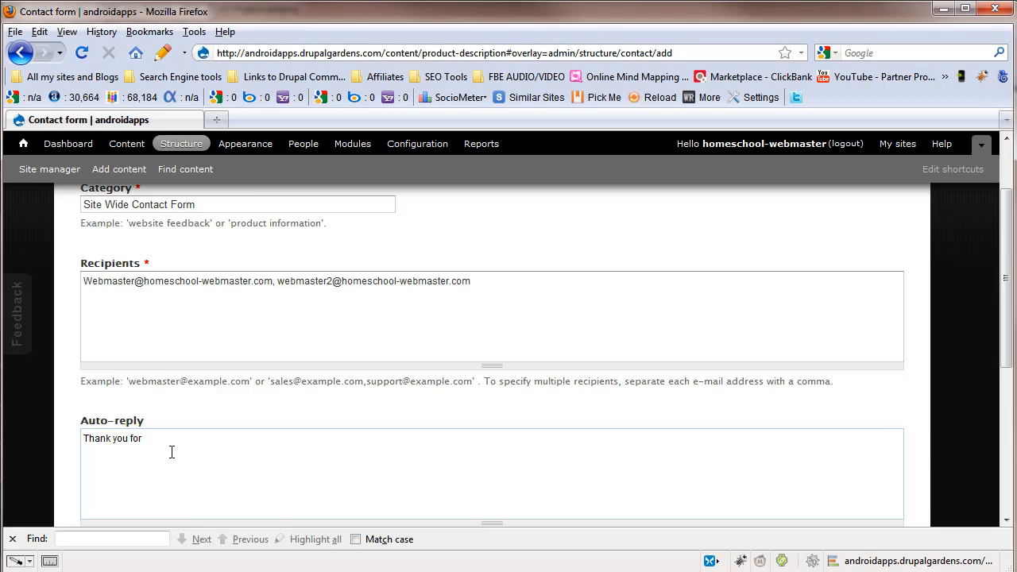
{"action": "mouse_move", "coordinate": [262, 445]}
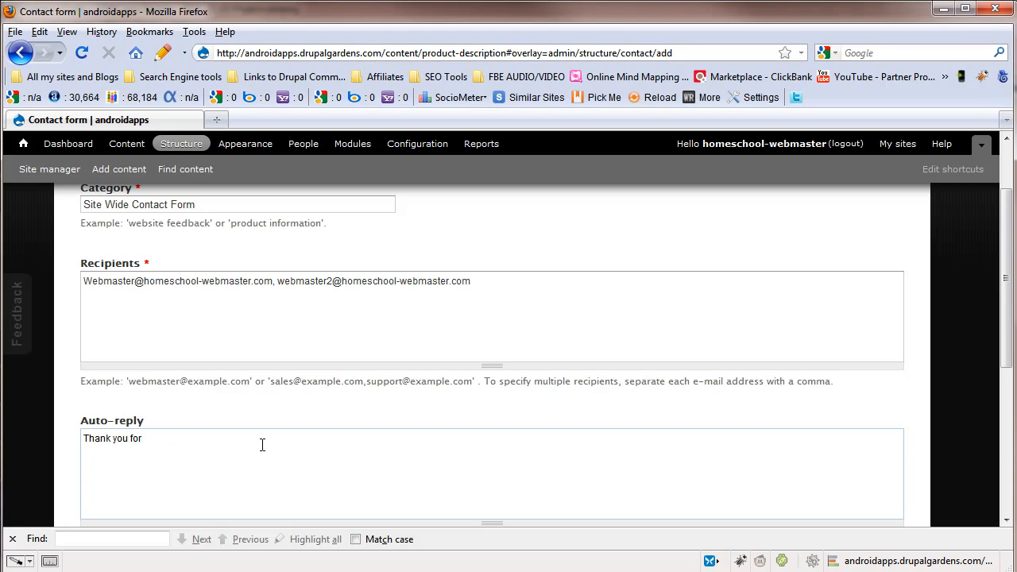
{"action": "type", "text": "con"}
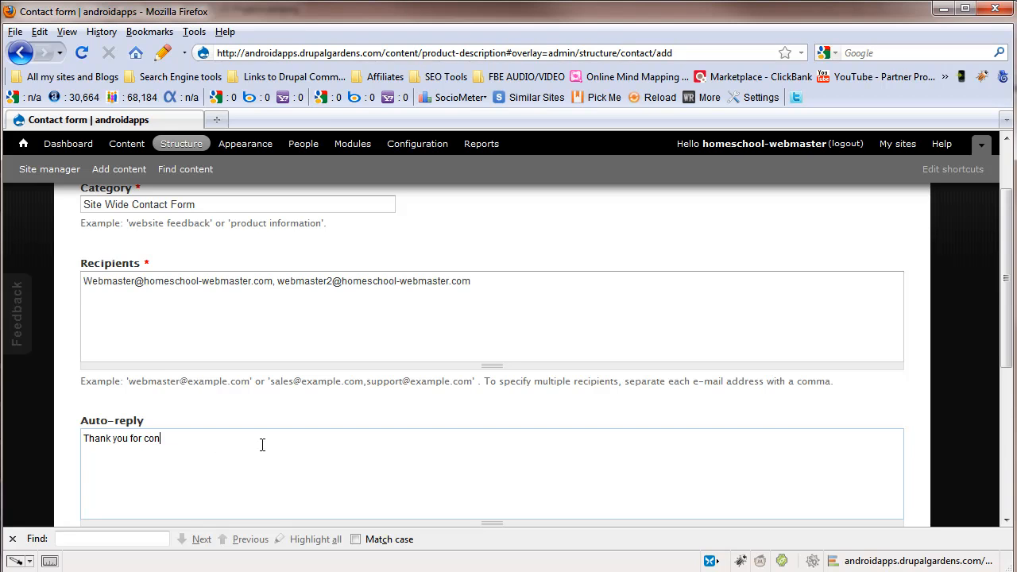
{"action": "type", "text": "tacting"}
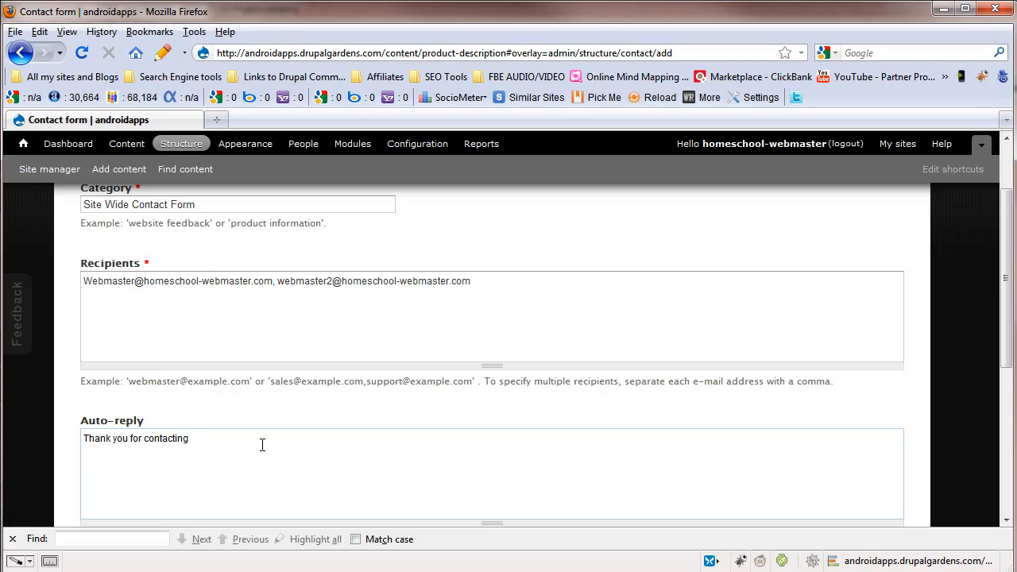
{"action": "type", "text": "Android Apps"}
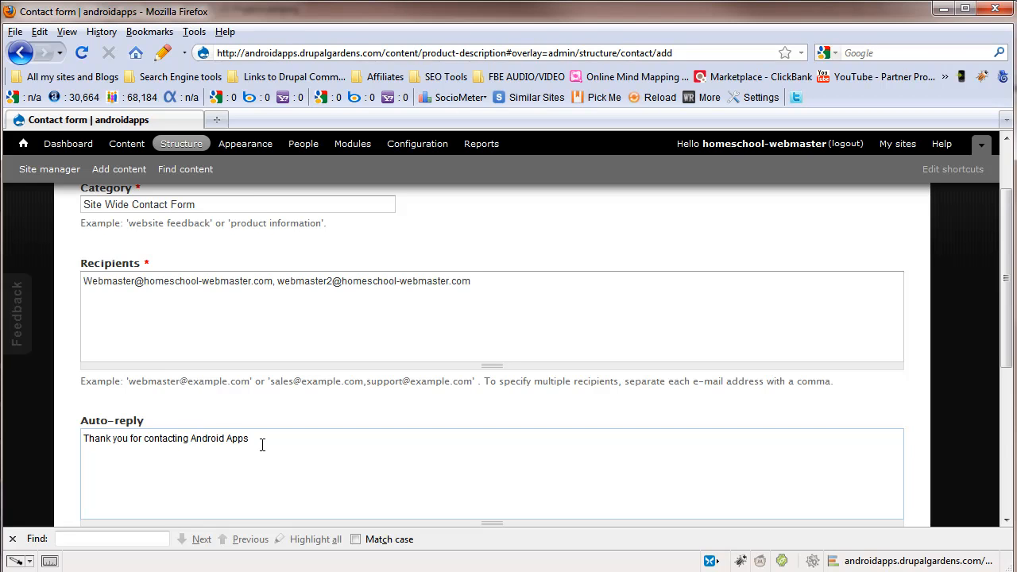
{"action": "type", "text": ","}
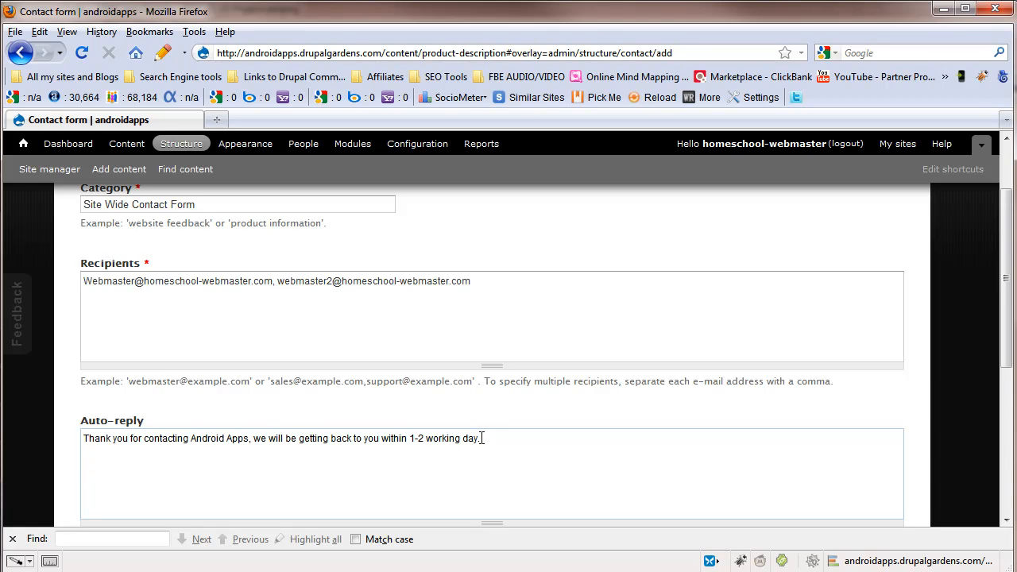
{"action": "type", "text": "Chad"}
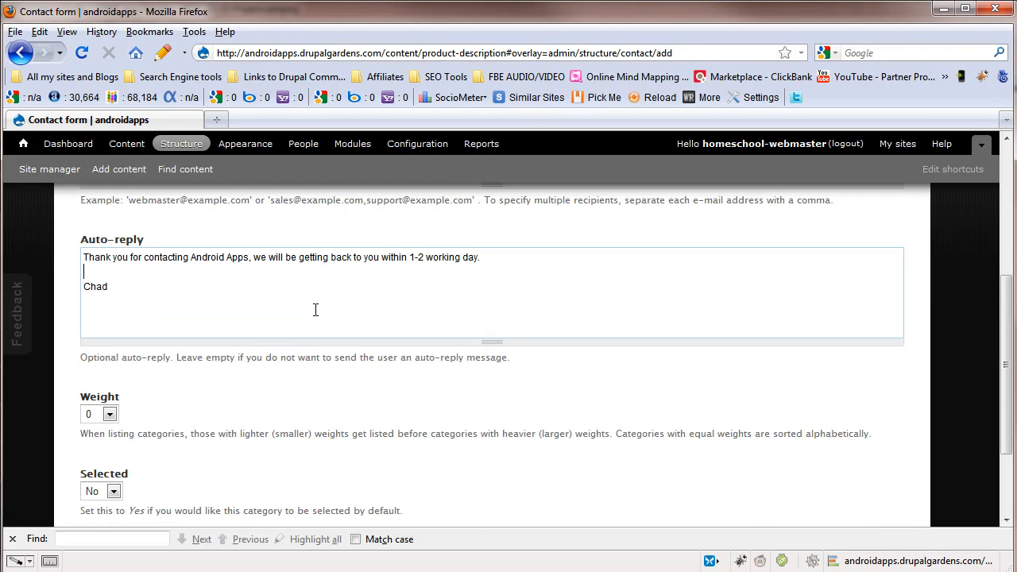
{"action": "mouse_move", "coordinate": [420, 272]}
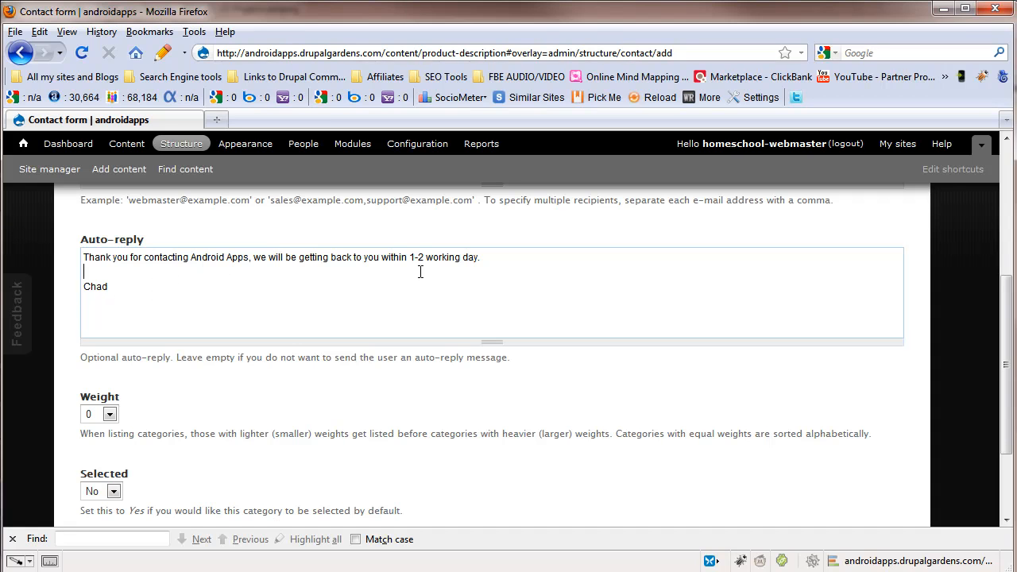
{"action": "mouse_move", "coordinate": [416, 278]}
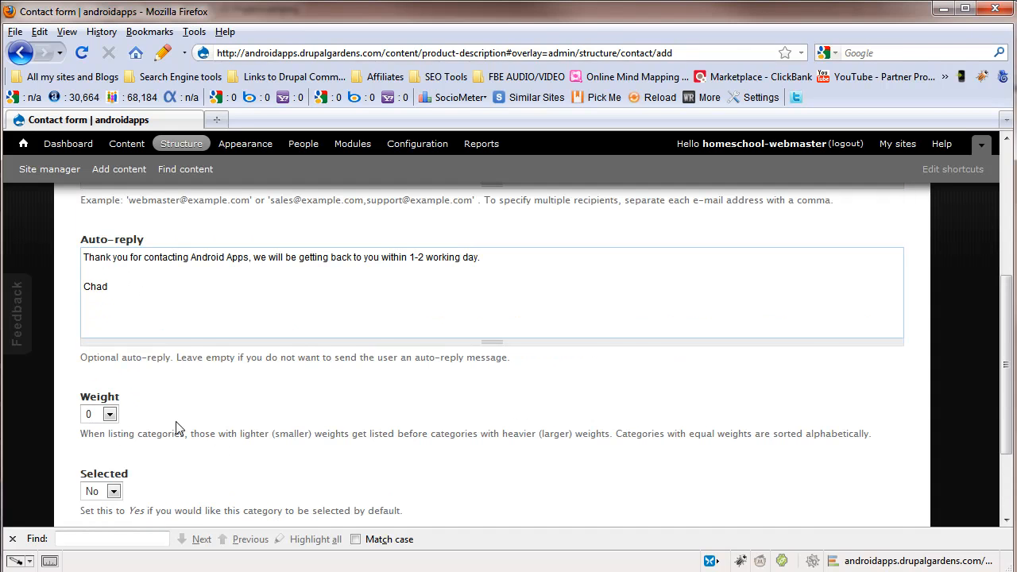
Leave Weight at 0 and open the Selected default-selection dropdown
{"action": "scroll", "scroll_direction": "down", "scroll_amount": 3}
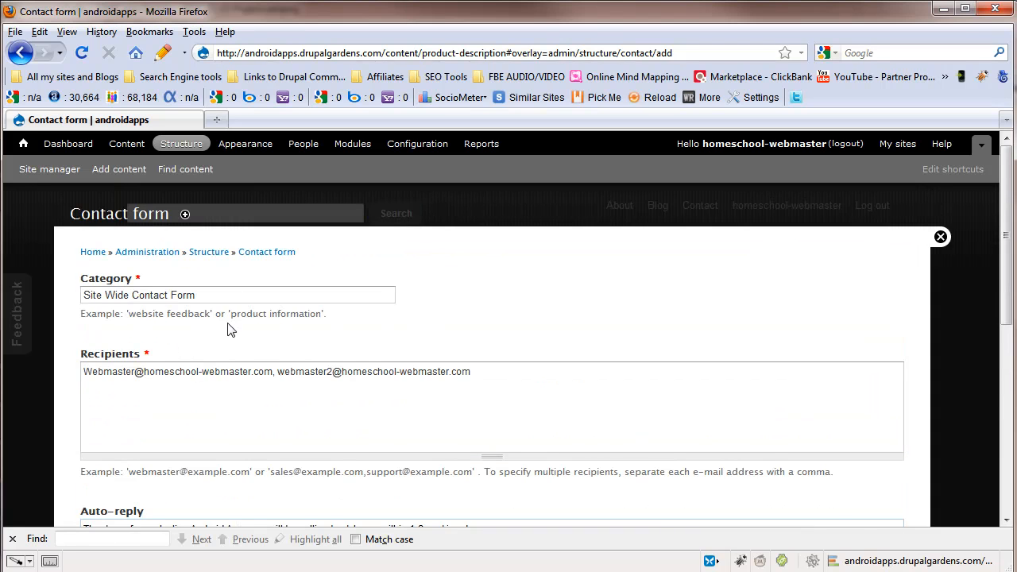
{"action": "scroll", "scroll_direction": "down", "scroll_amount": 3}
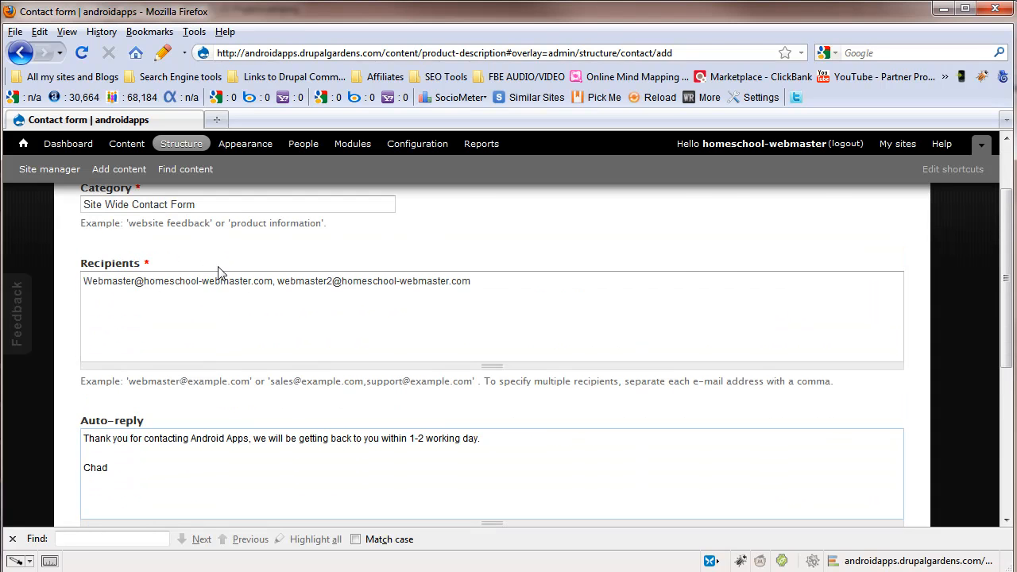
{"action": "scroll", "scroll_direction": "down", "scroll_amount": 3}
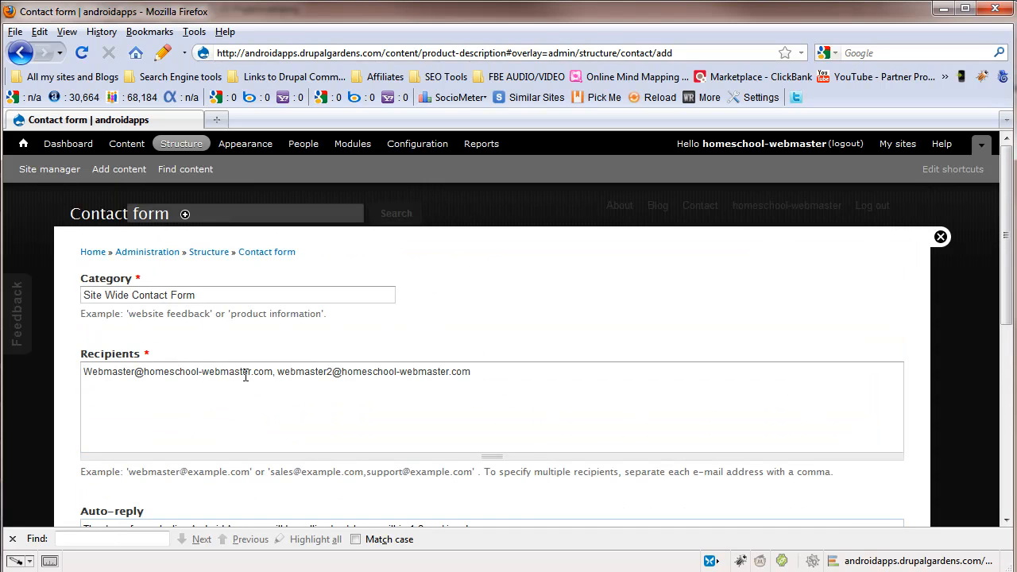
{"action": "left_click", "coordinate": [100, 414]}
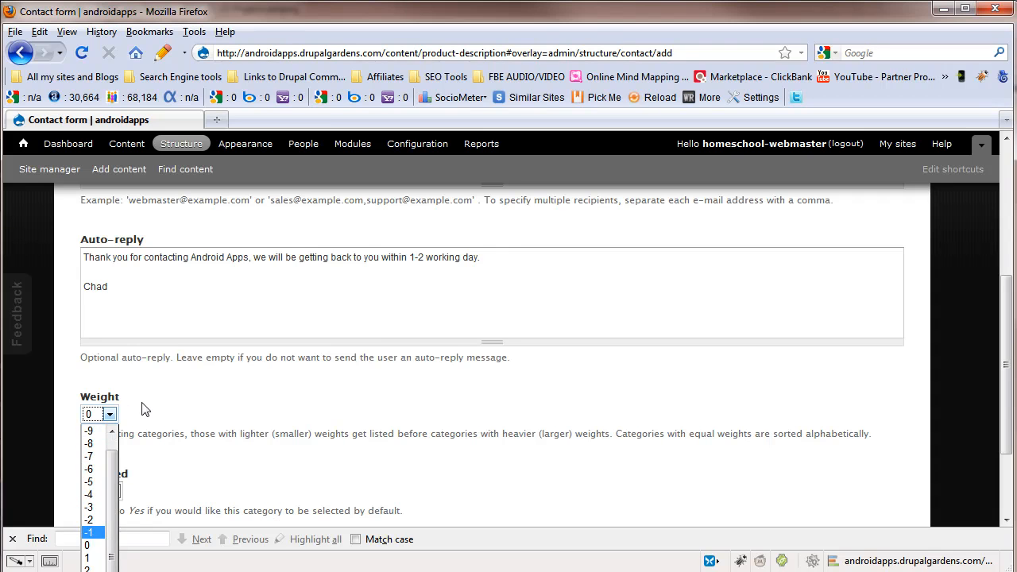
{"action": "left_click", "coordinate": [98, 413]}
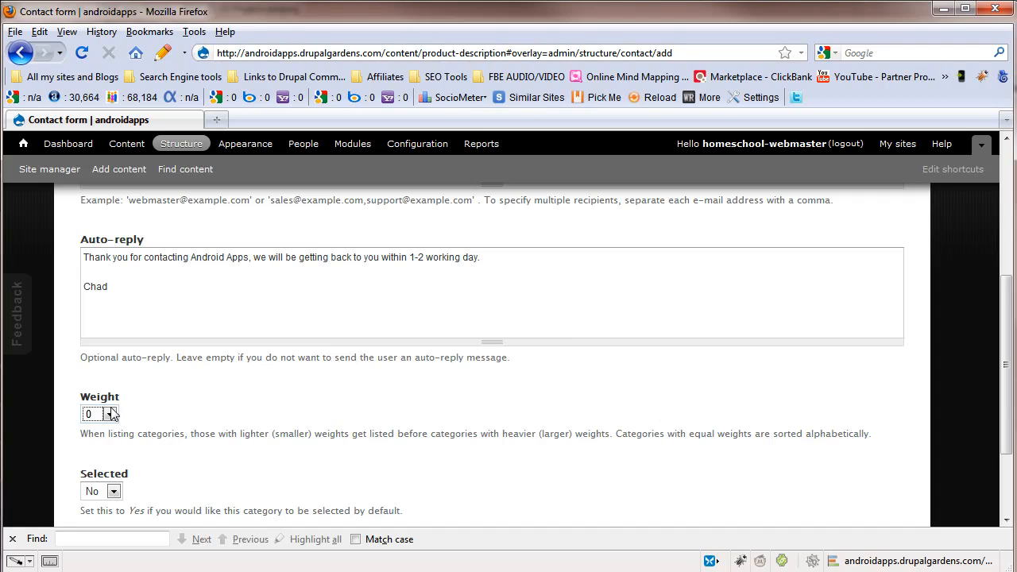
{"action": "scroll", "scroll_direction": "down", "scroll_amount": 3}
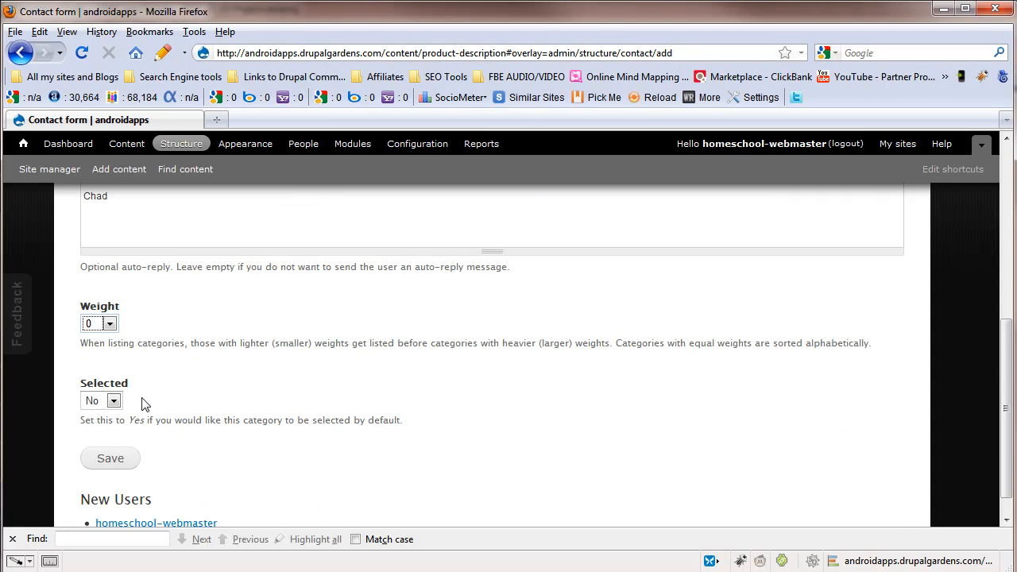
{"action": "left_click", "coordinate": [100, 400]}
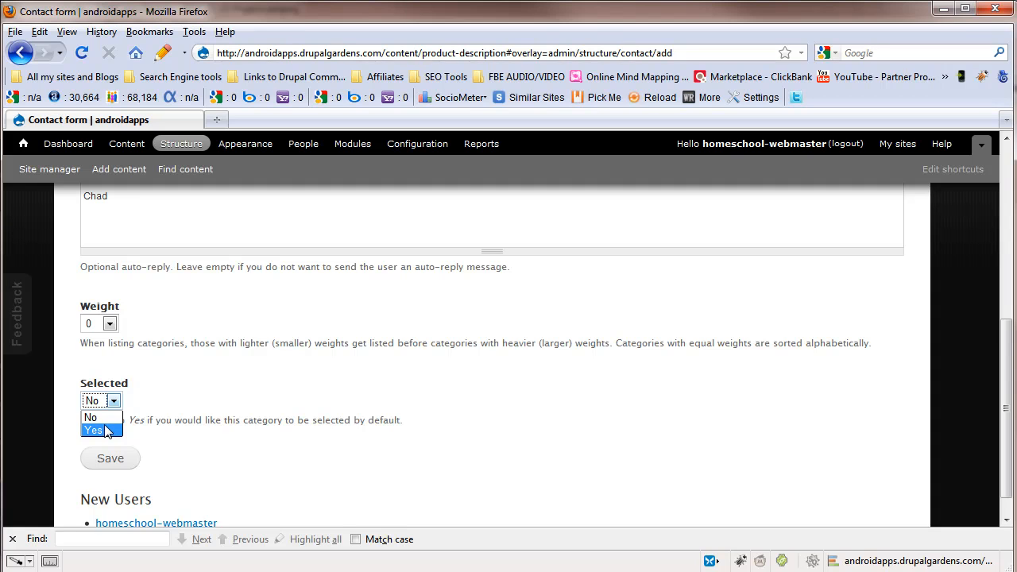
Set Selected to Yes and save the Site Wide Contact Form category
{"action": "left_click", "coordinate": [93, 430]}
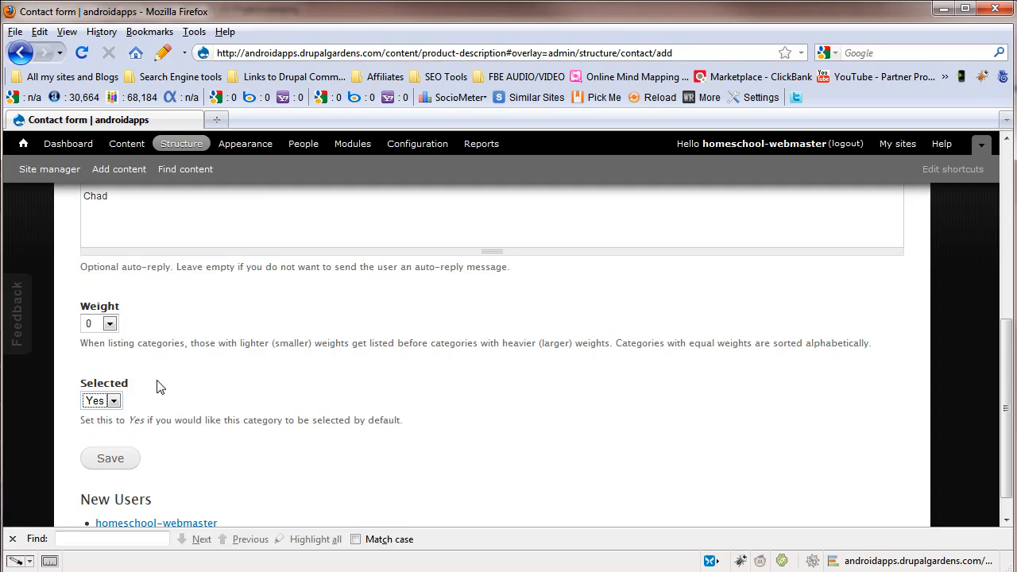
{"action": "mouse_move", "coordinate": [218, 415]}
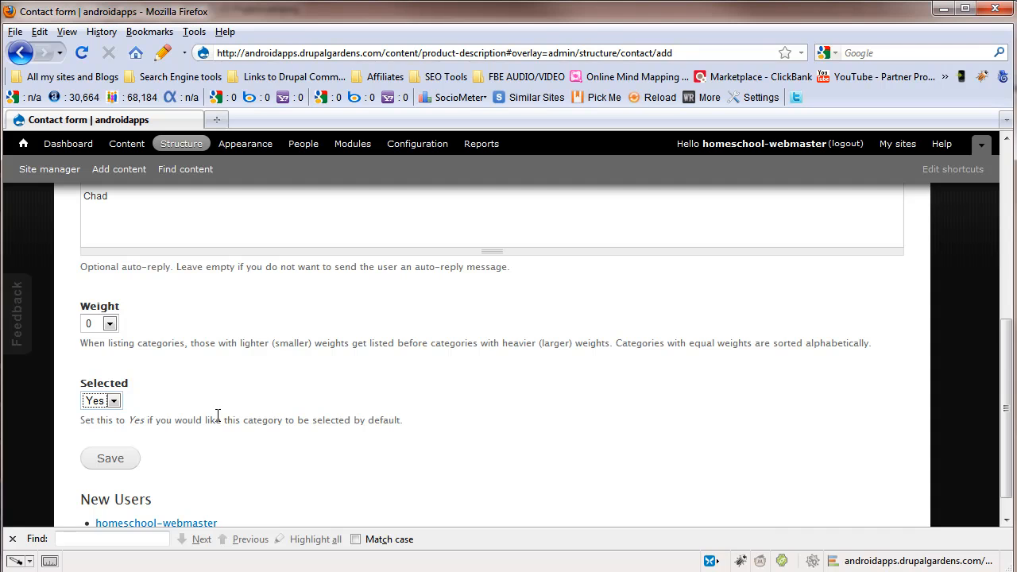
{"action": "scroll", "scroll_direction": "up", "scroll_amount": 3}
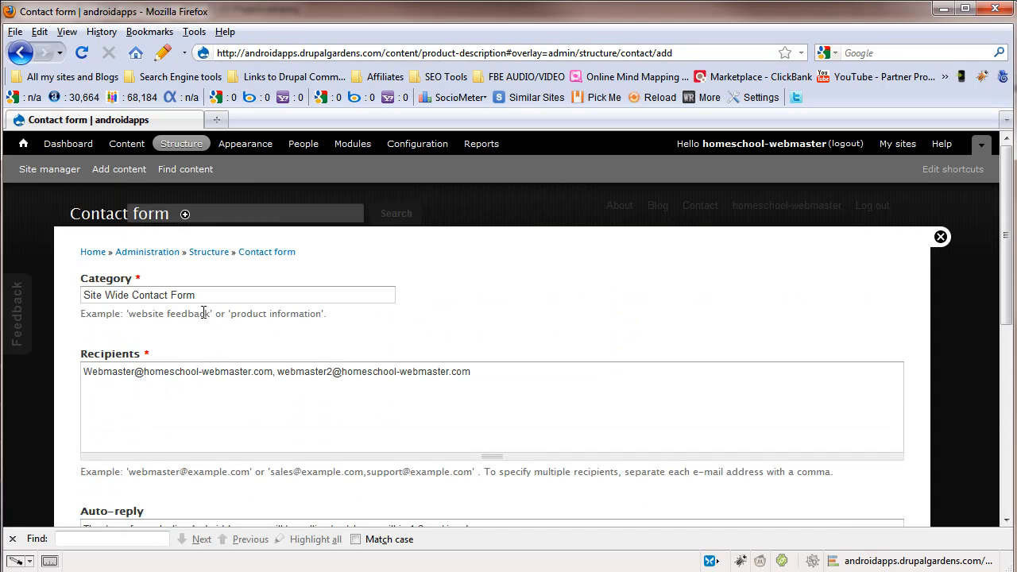
{"action": "scroll", "scroll_direction": "down", "scroll_amount": 3}
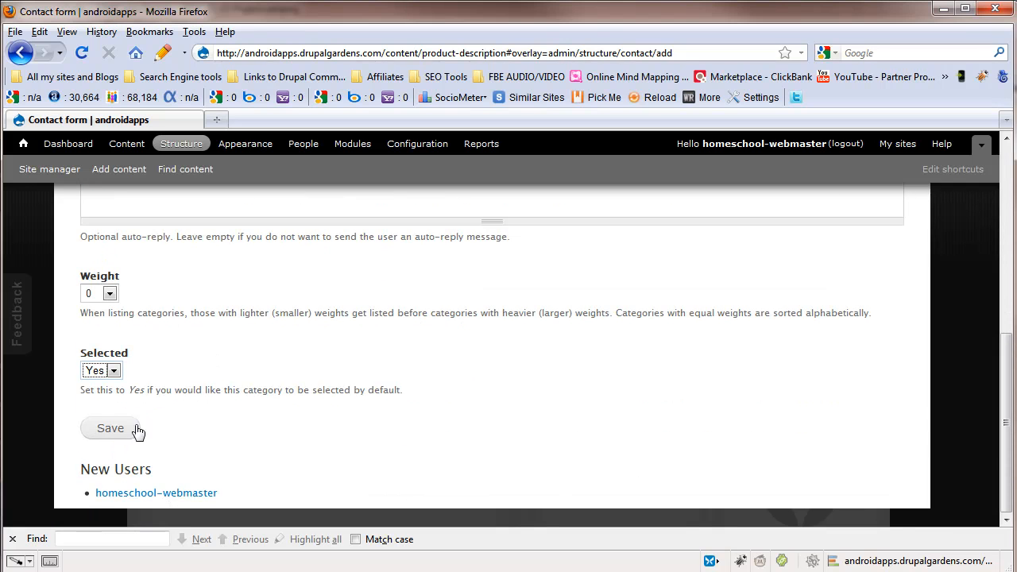
{"action": "left_click", "coordinate": [109, 428]}
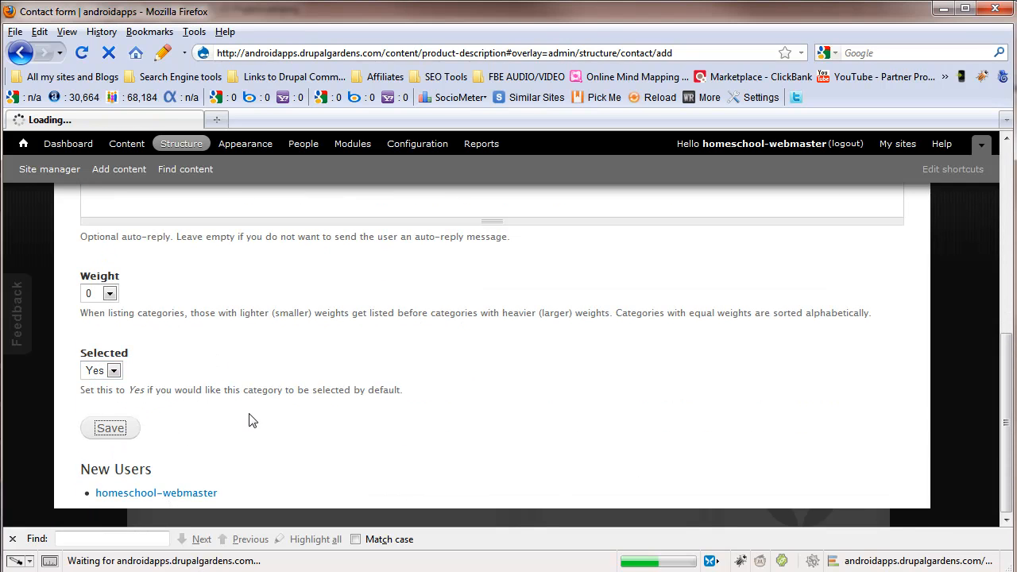
Check the saved category in the Contact form list and close the admin overlay
{"action": "left_click", "coordinate": [109, 428]}
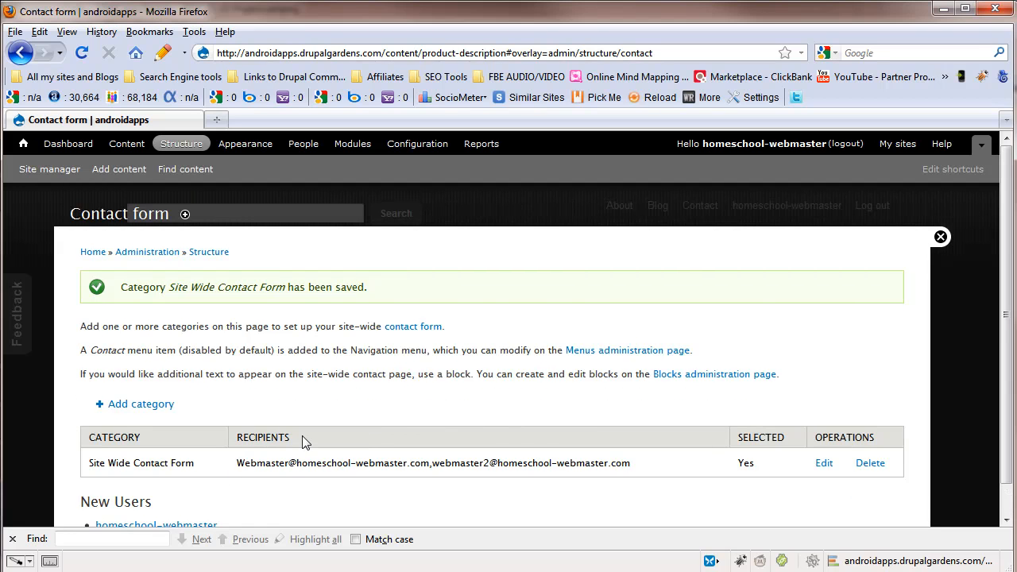
{"action": "scroll", "scroll_direction": "down", "scroll_amount": 3}
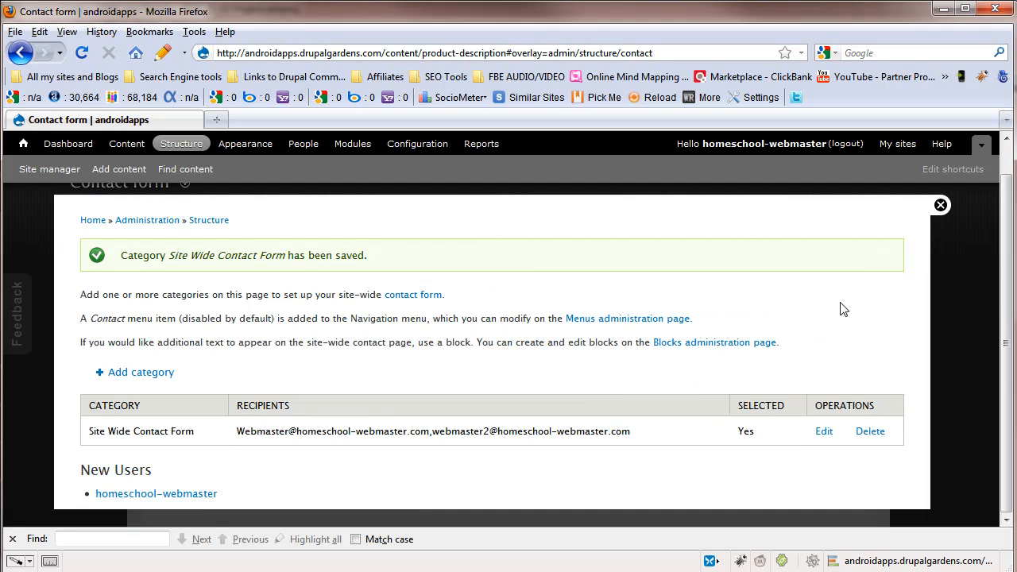
{"action": "left_click", "coordinate": [941, 205]}
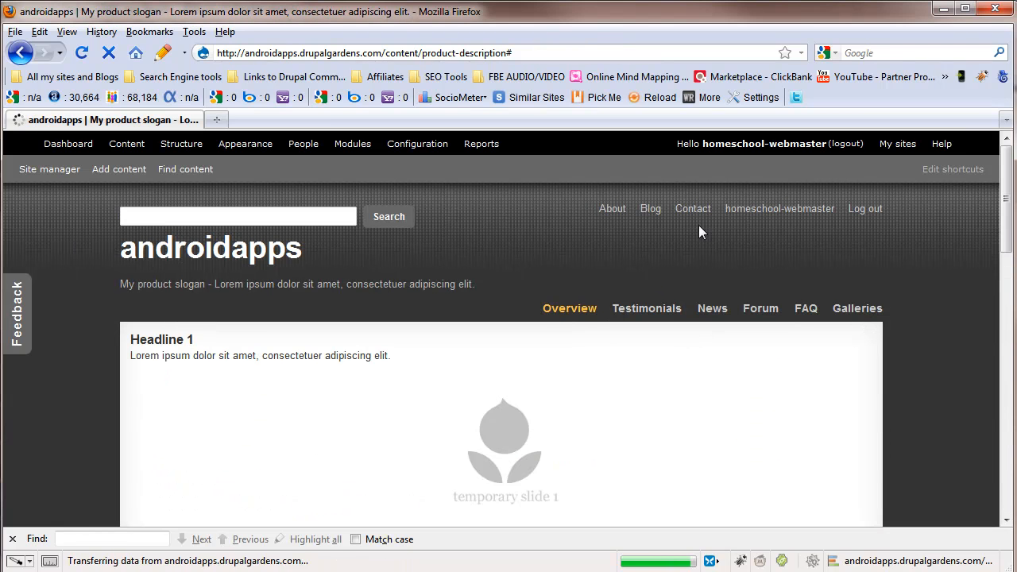
Go to the site's Contact page from the header
{"action": "left_click", "coordinate": [693, 208]}
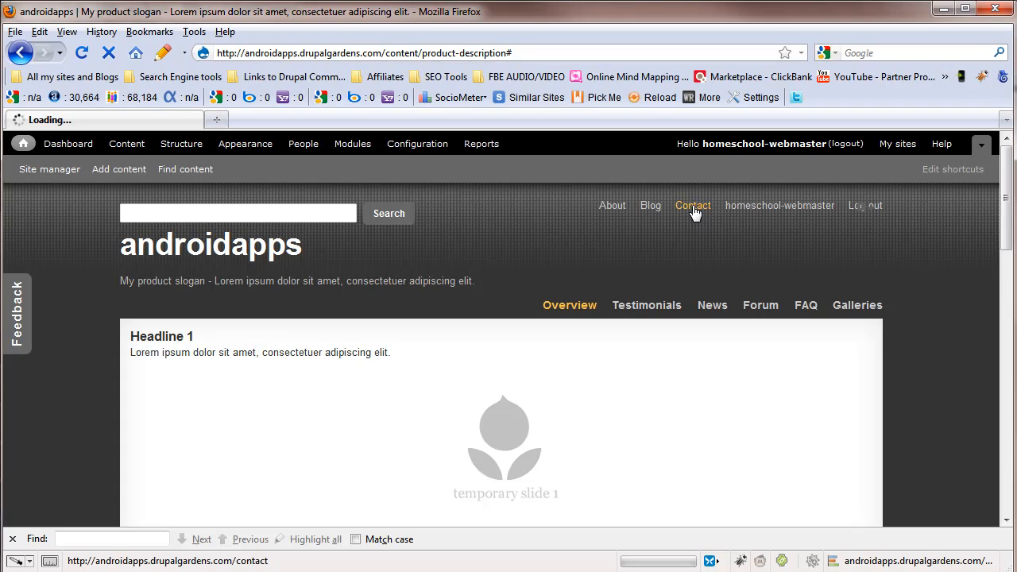
{"action": "left_click", "coordinate": [692, 205]}
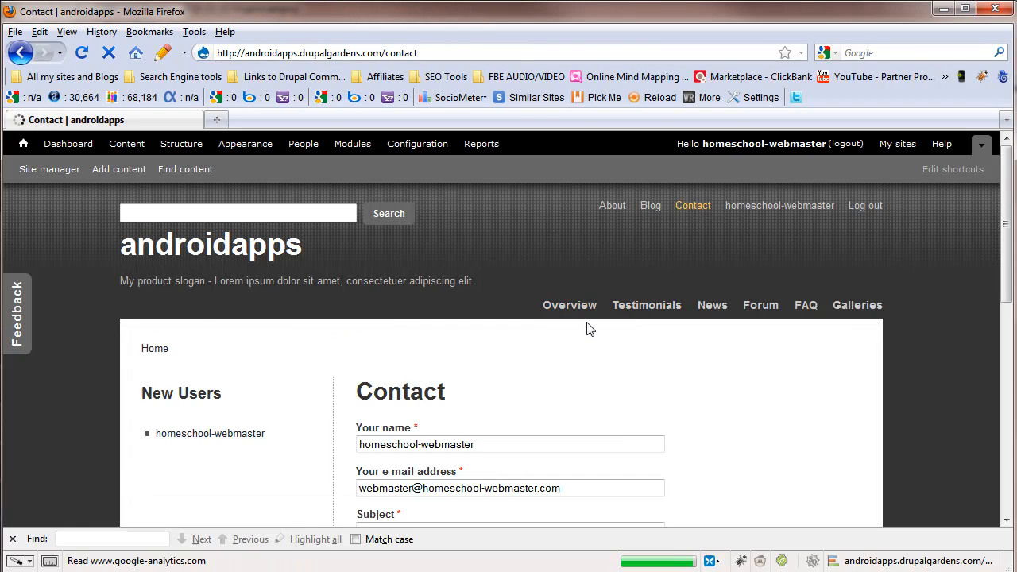
{"action": "scroll", "scroll_direction": "down", "scroll_amount": 3}
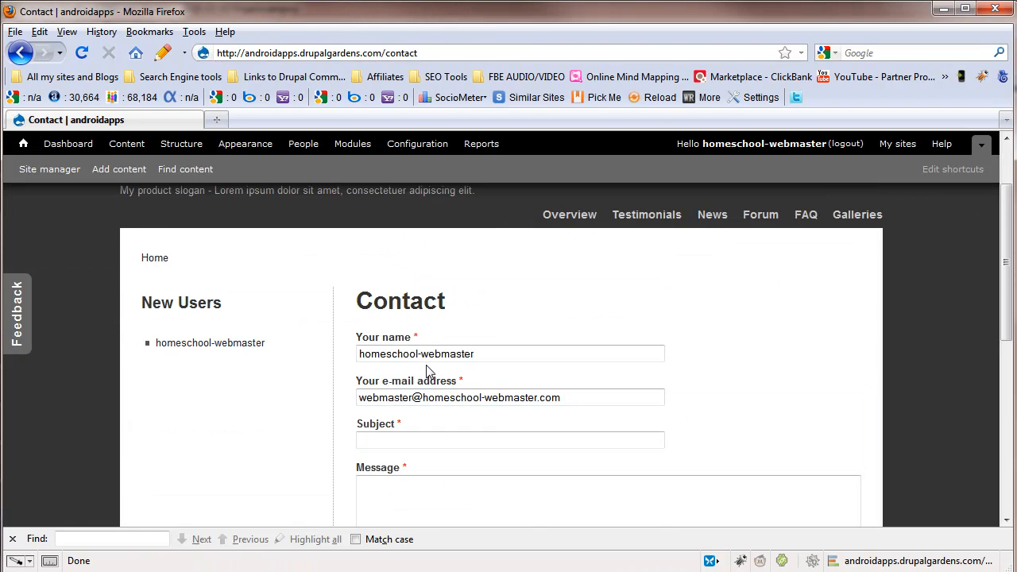
{"action": "left_click", "coordinate": [513, 397]}
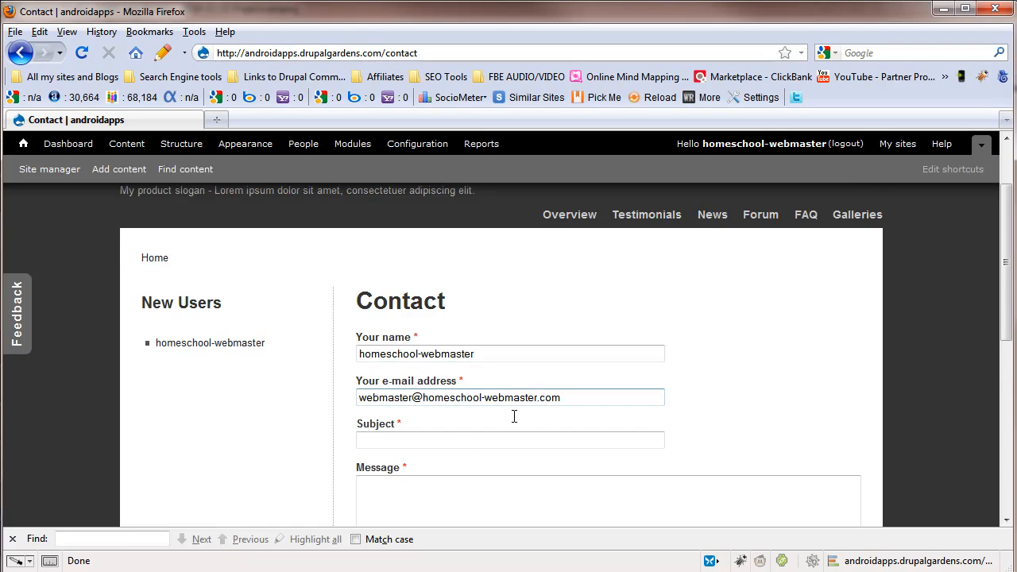
{"action": "scroll", "scroll_direction": "down", "scroll_amount": 3}
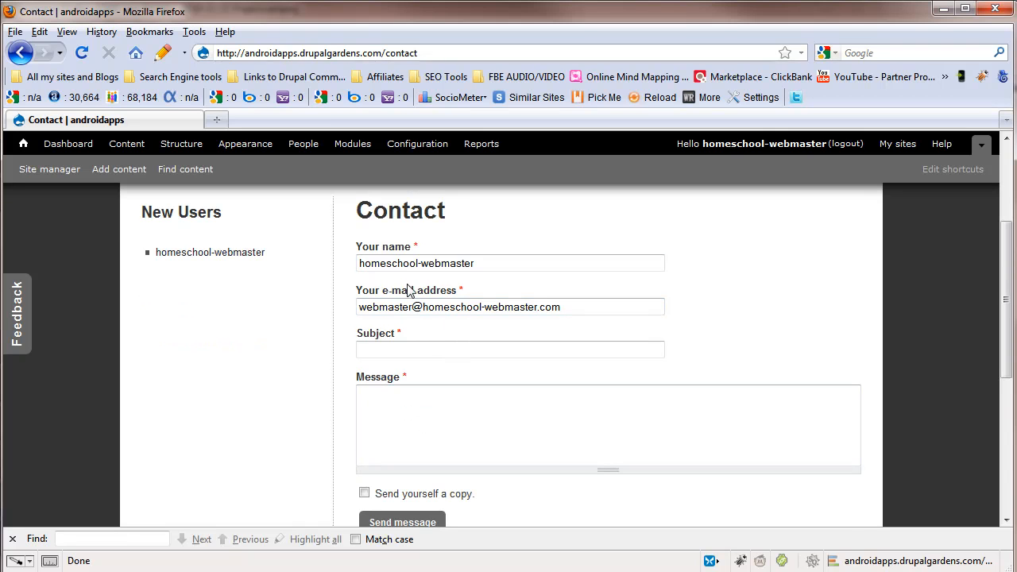
{"action": "left_click", "coordinate": [417, 263]}
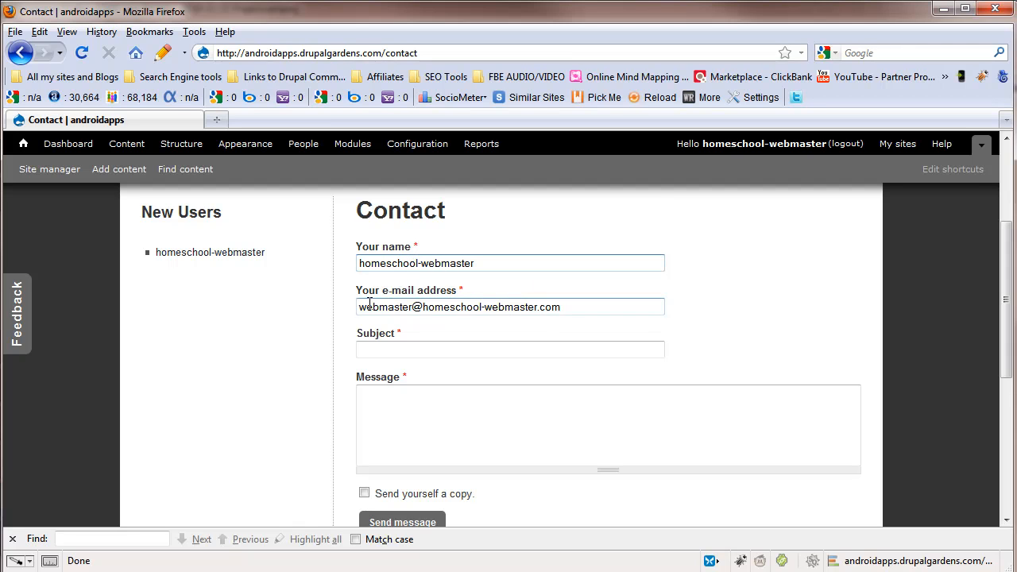
Send a test message with subject 'test for contact form' and body 'im testing'
{"action": "left_click", "coordinate": [510, 350]}
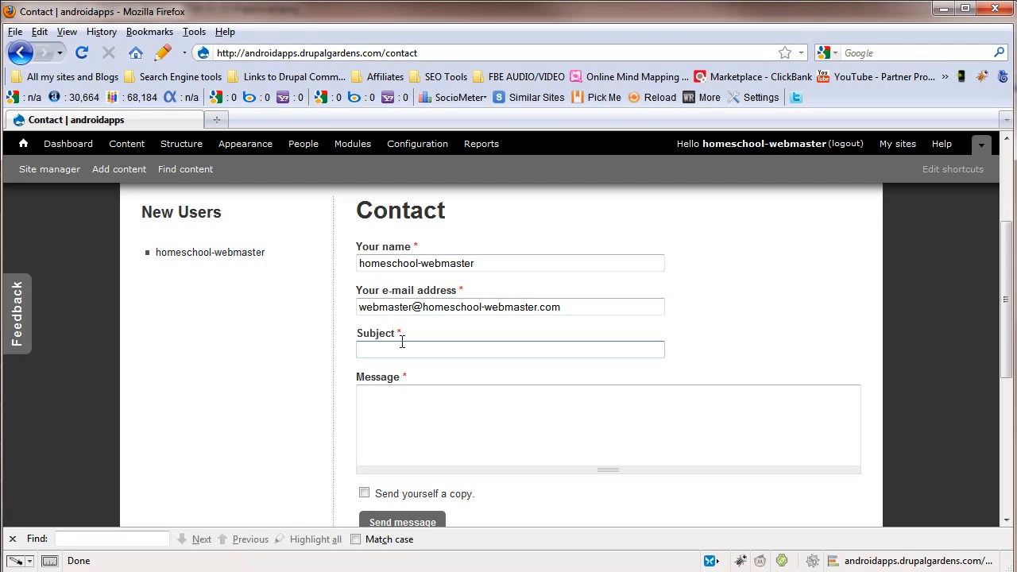
{"action": "type", "text": "test for cont"}
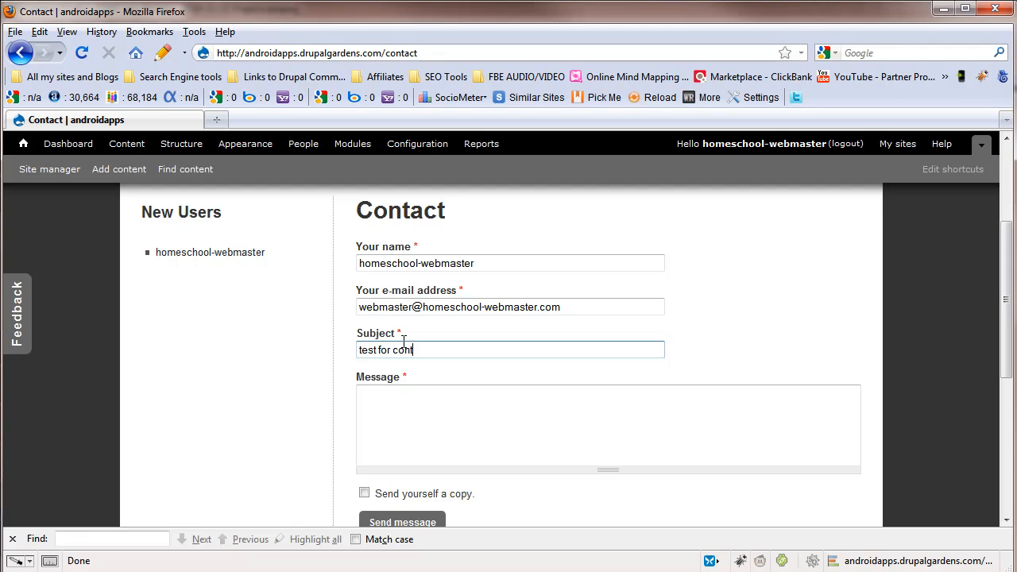
{"action": "type", "text": "act form"}
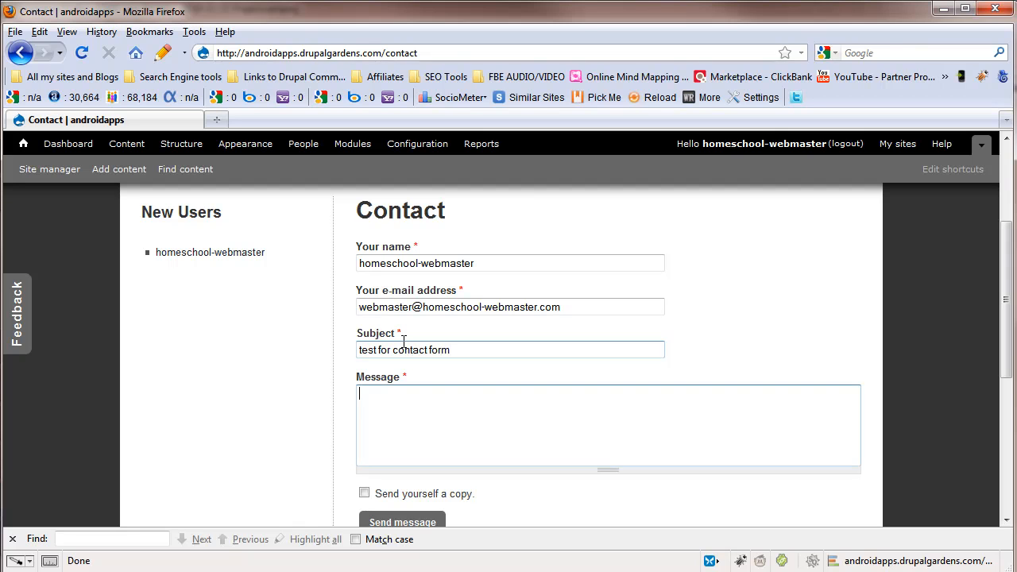
{"action": "type", "text": "im testing"}
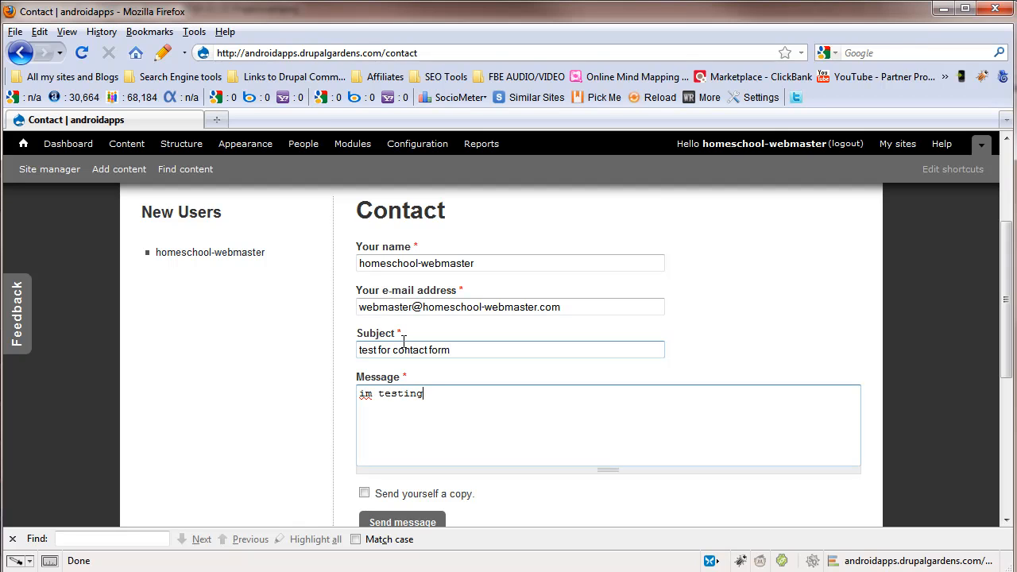
{"action": "scroll", "scroll_direction": "down", "scroll_amount": 3}
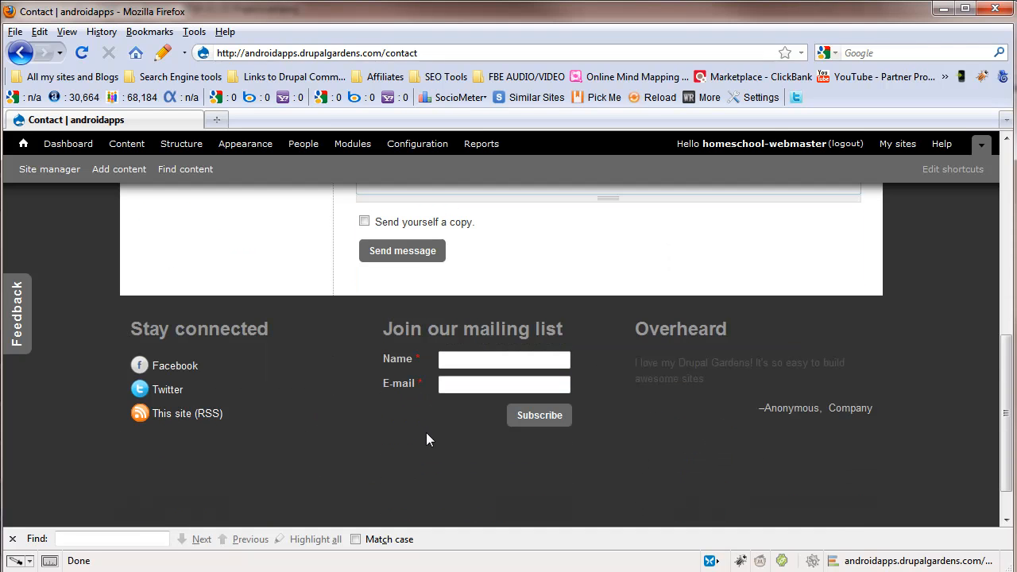
{"action": "left_click", "coordinate": [402, 250]}
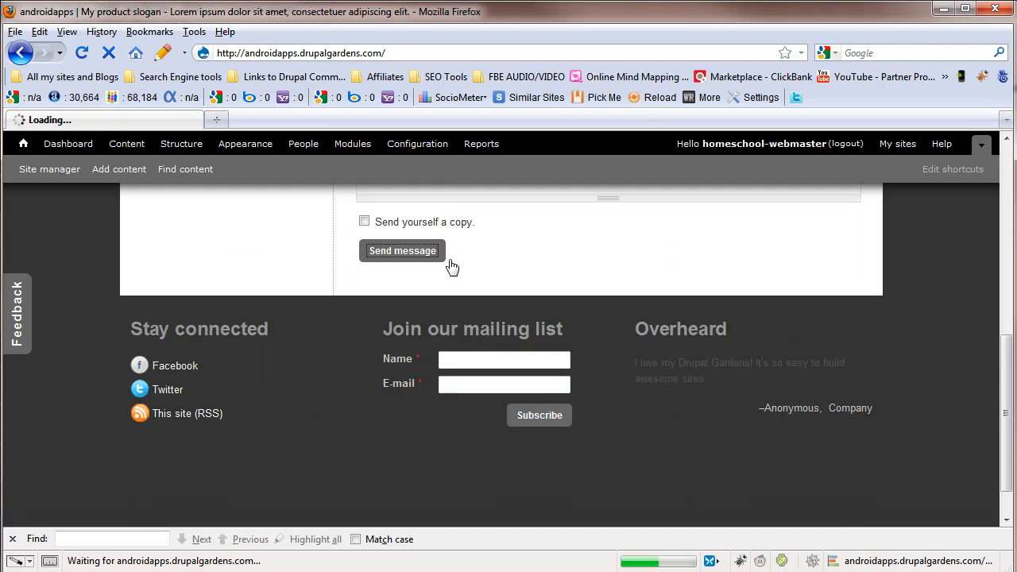
Return to the androidapps front page after sending the message
{"action": "left_click", "coordinate": [402, 250]}
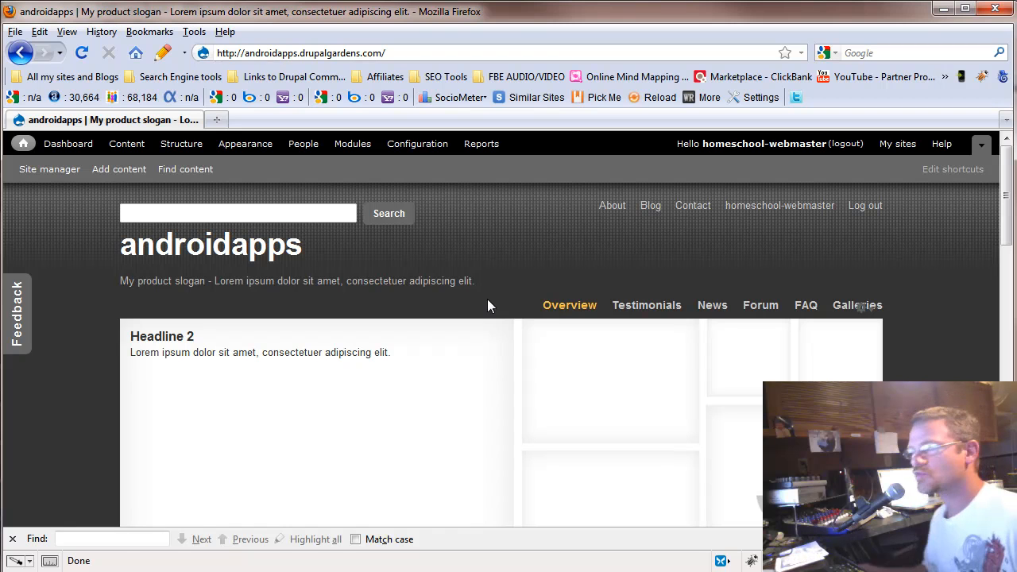
{"action": "mouse_move", "coordinate": [549, 319]}
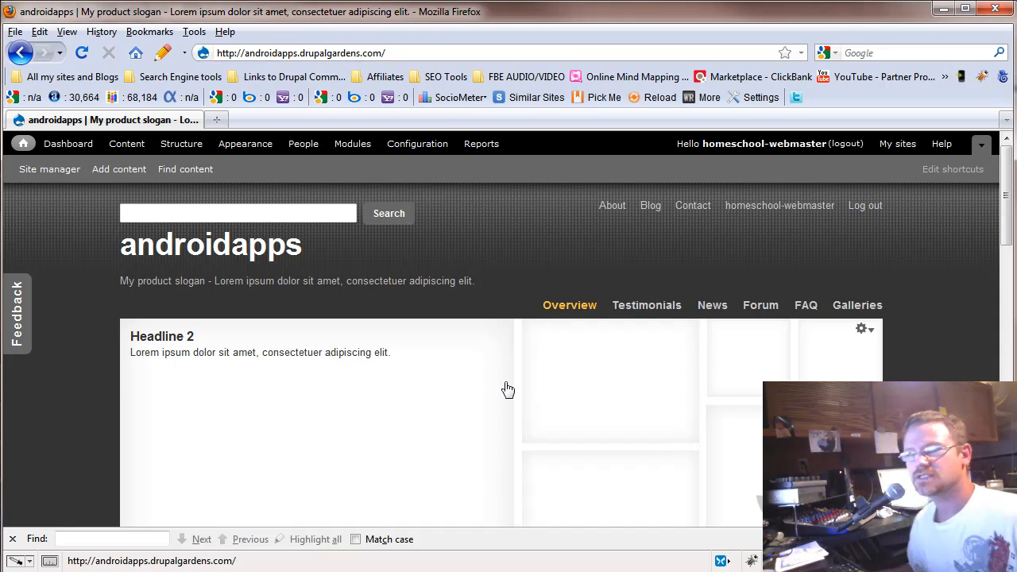
{"action": "mouse_move", "coordinate": [463, 364]}
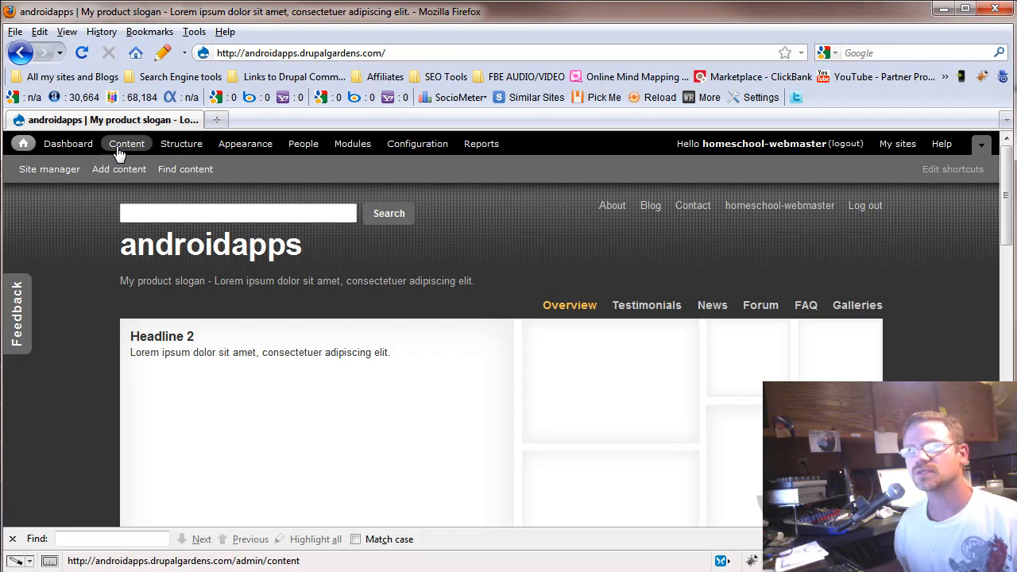
From Structure's contact form page, start adding a new contact category
{"action": "left_click", "coordinate": [127, 144]}
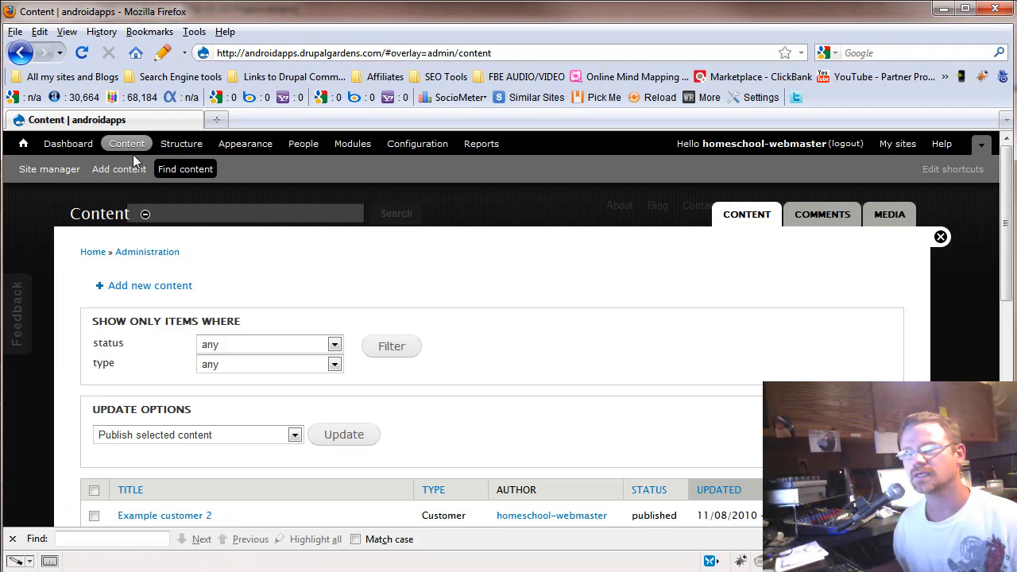
{"action": "left_click", "coordinate": [182, 143]}
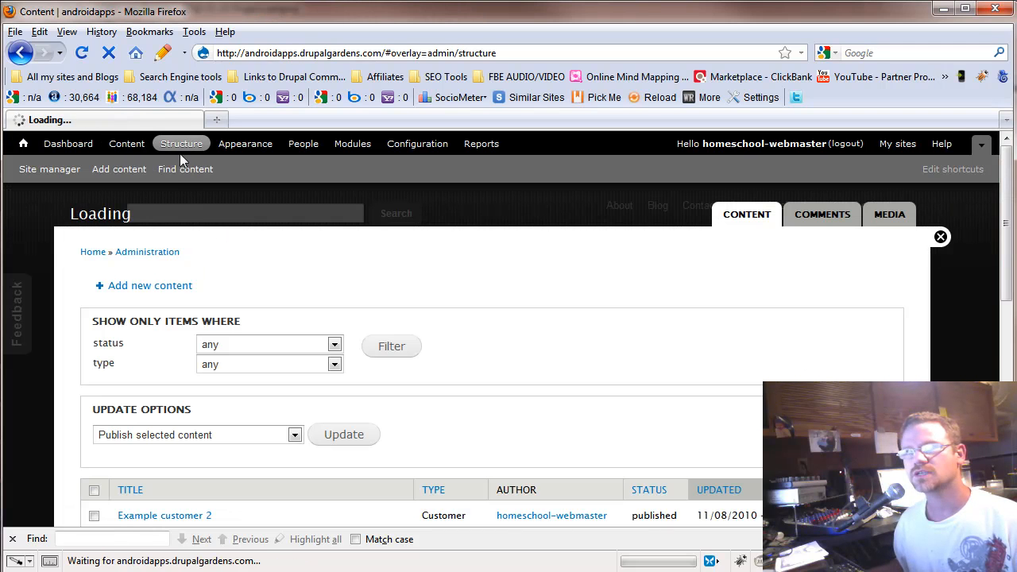
{"action": "left_click", "coordinate": [181, 143]}
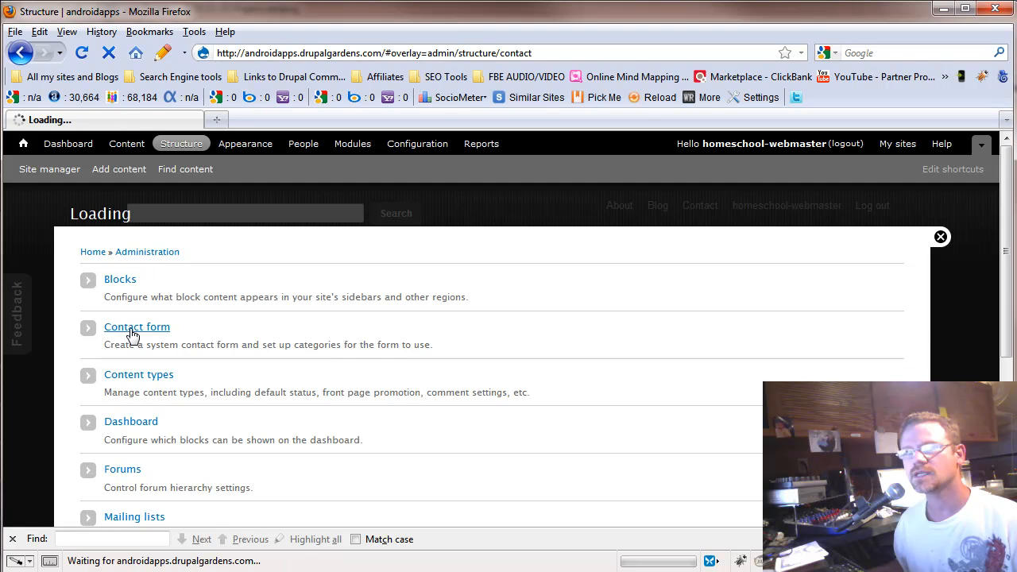
{"action": "left_click", "coordinate": [137, 326]}
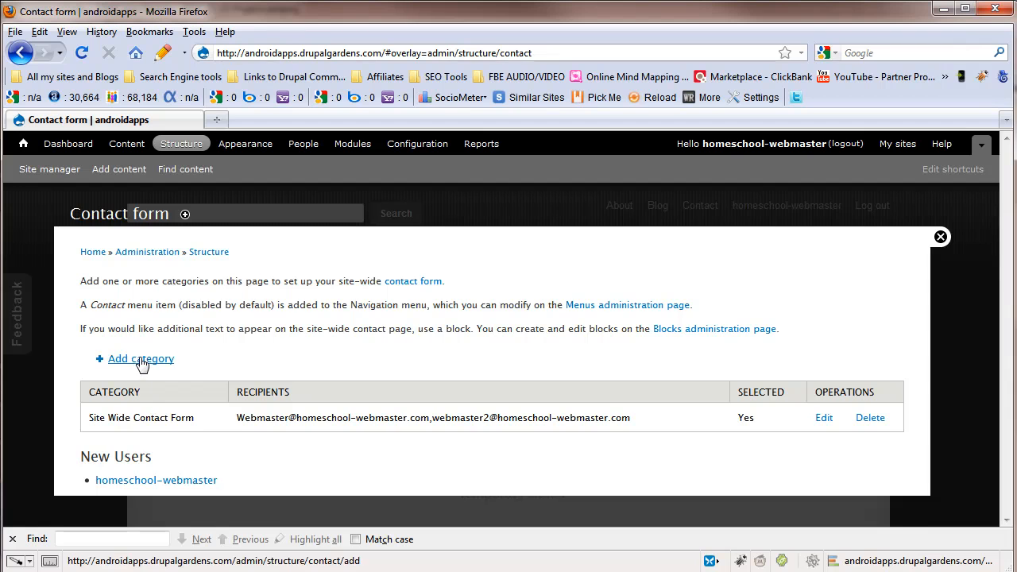
{"action": "left_click", "coordinate": [140, 359]}
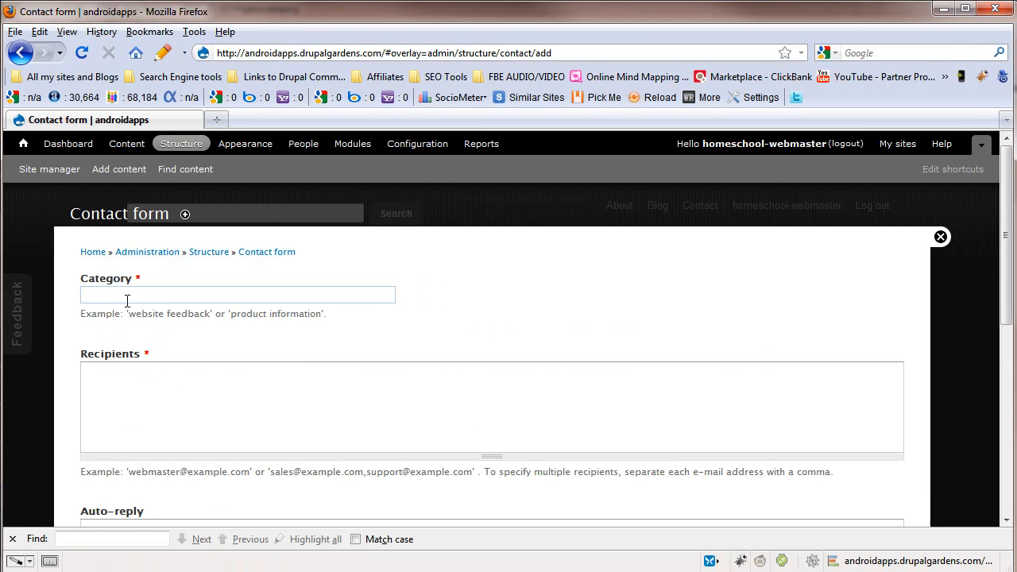
{"action": "type", "text": "ez"}
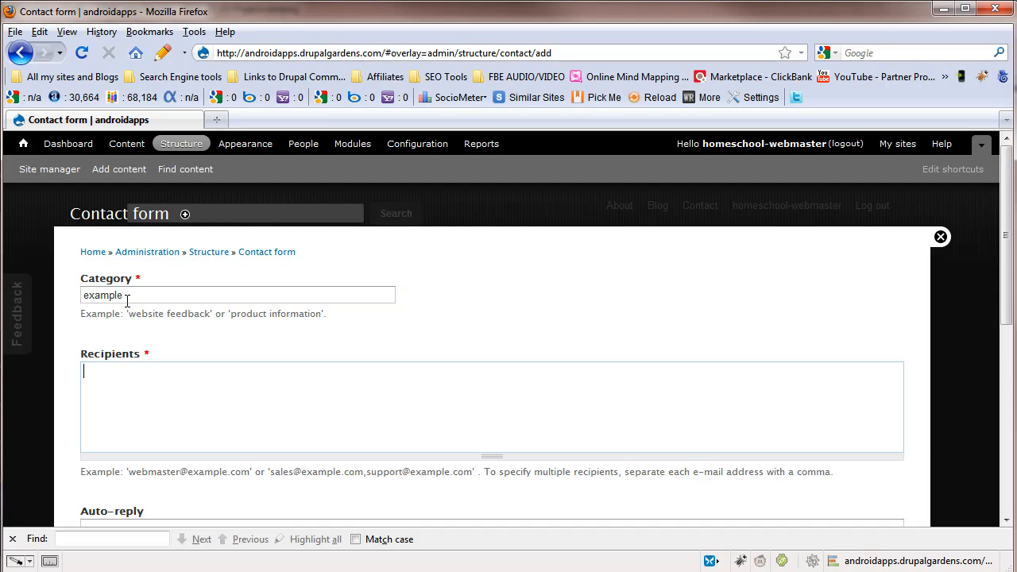
{"action": "type", "text": "e"}
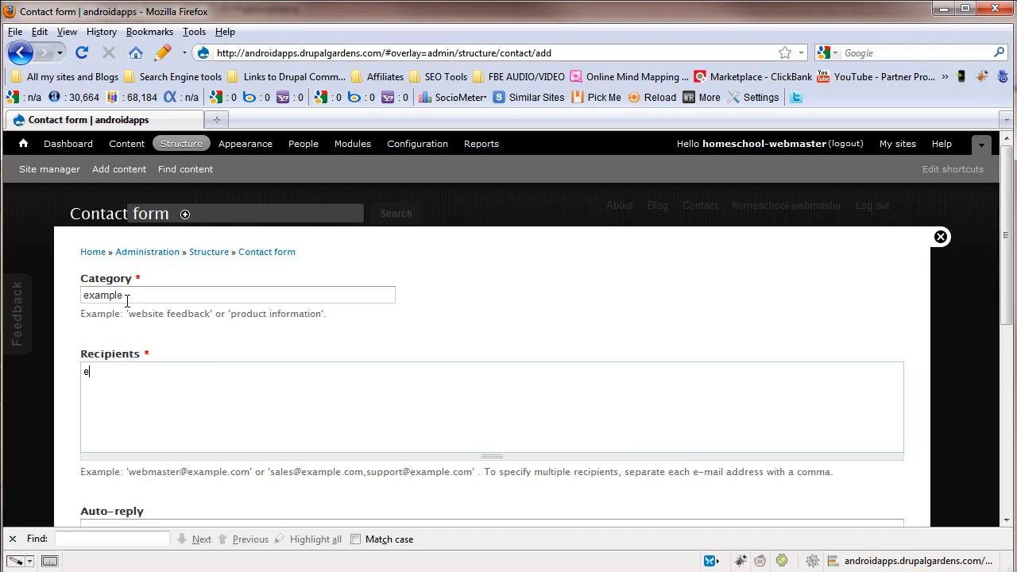
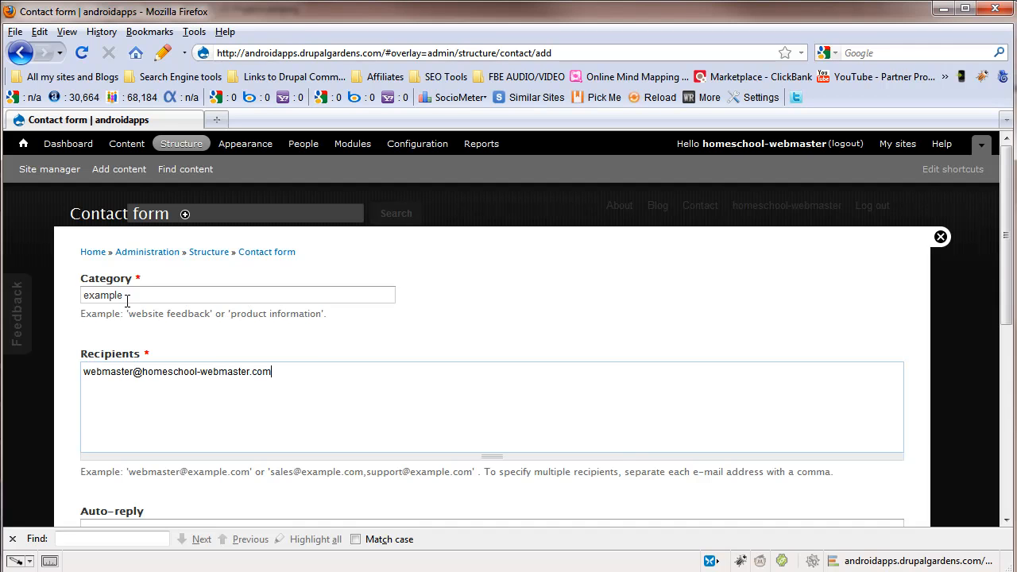
{"action": "scroll", "scroll_direction": "down", "scroll_amount": 3}
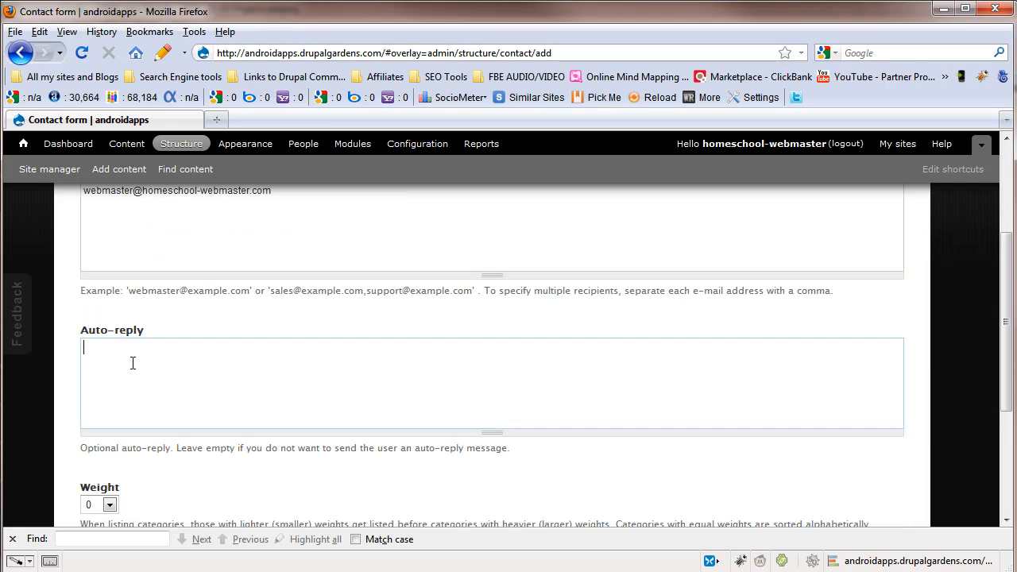
{"action": "type", "text": "ezx"}
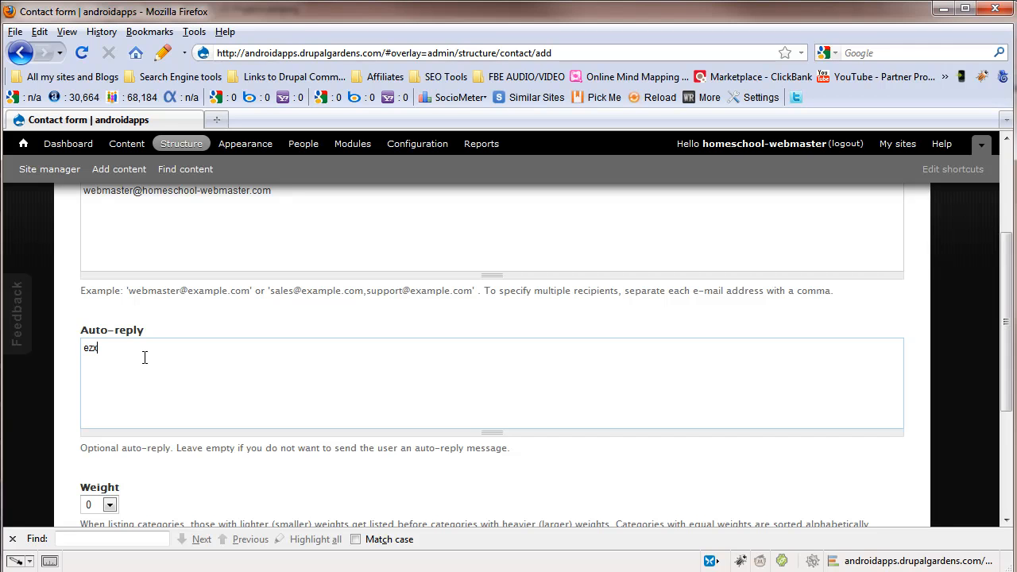
{"action": "type", "text": "exampl"}
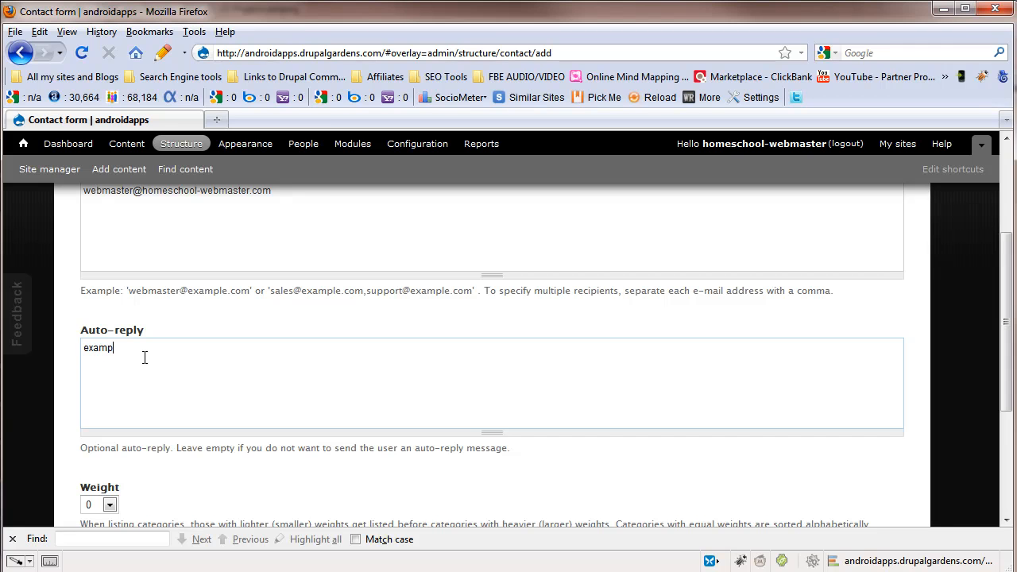
Set the example category's weight to 1 and save it
{"action": "scroll", "scroll_direction": "down", "scroll_amount": 3}
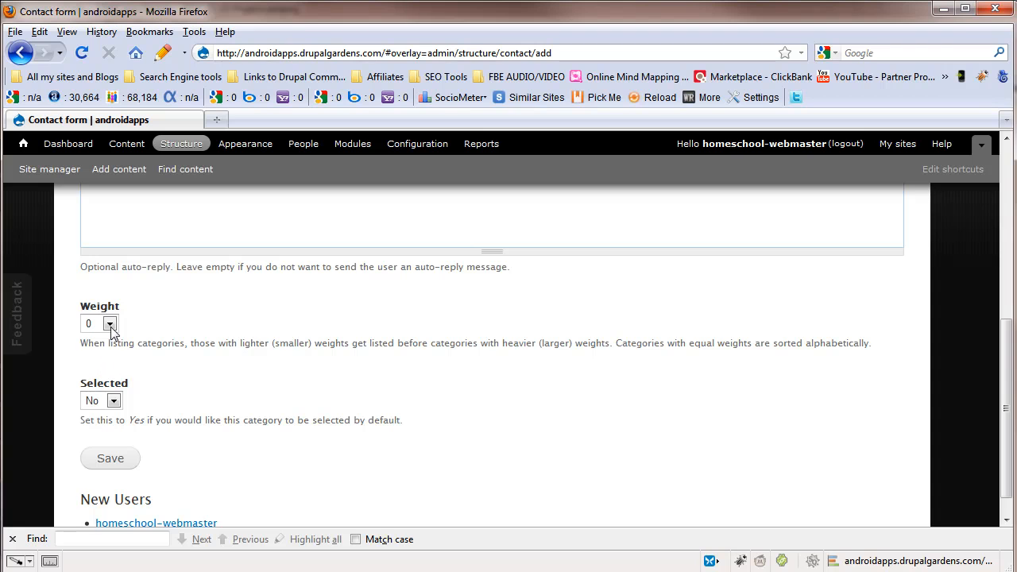
{"action": "left_click", "coordinate": [98, 324]}
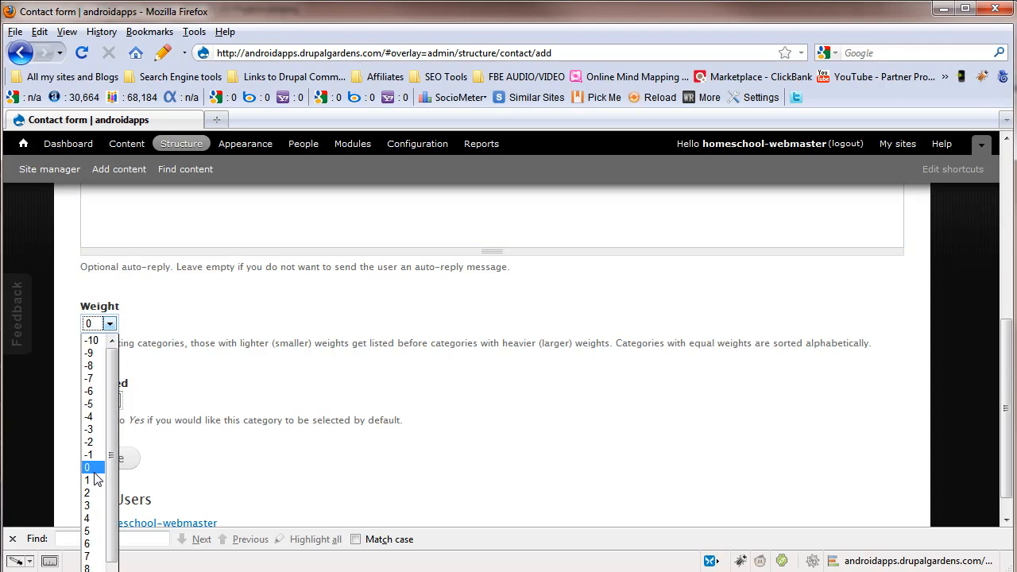
{"action": "left_click", "coordinate": [88, 480]}
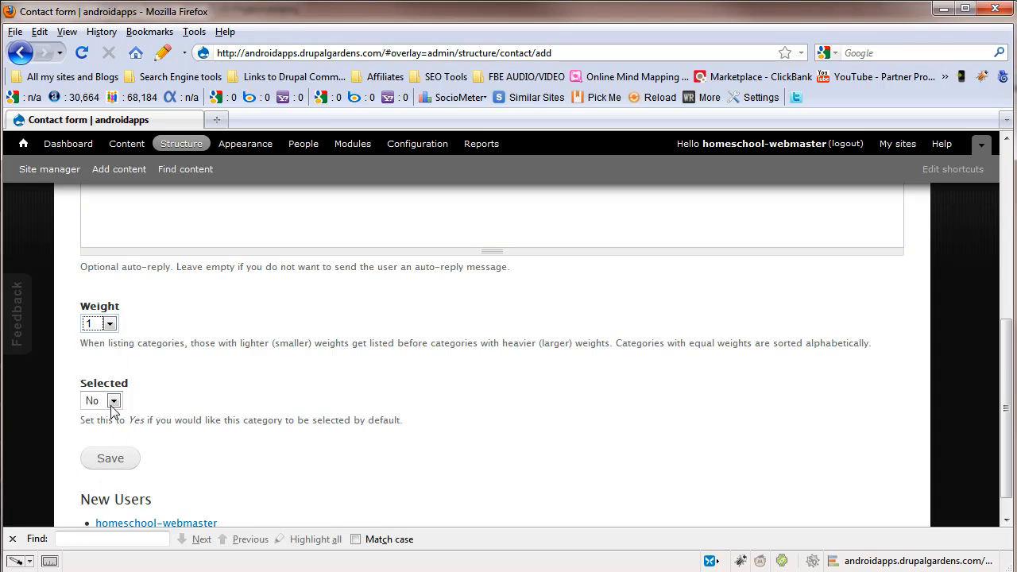
{"action": "left_click", "coordinate": [109, 458]}
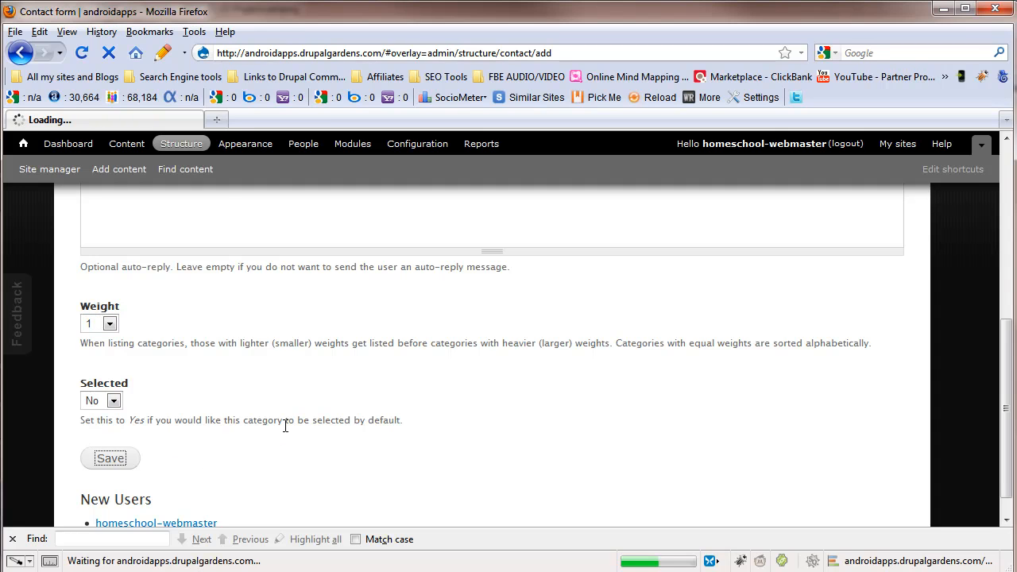
{"action": "left_click", "coordinate": [109, 458]}
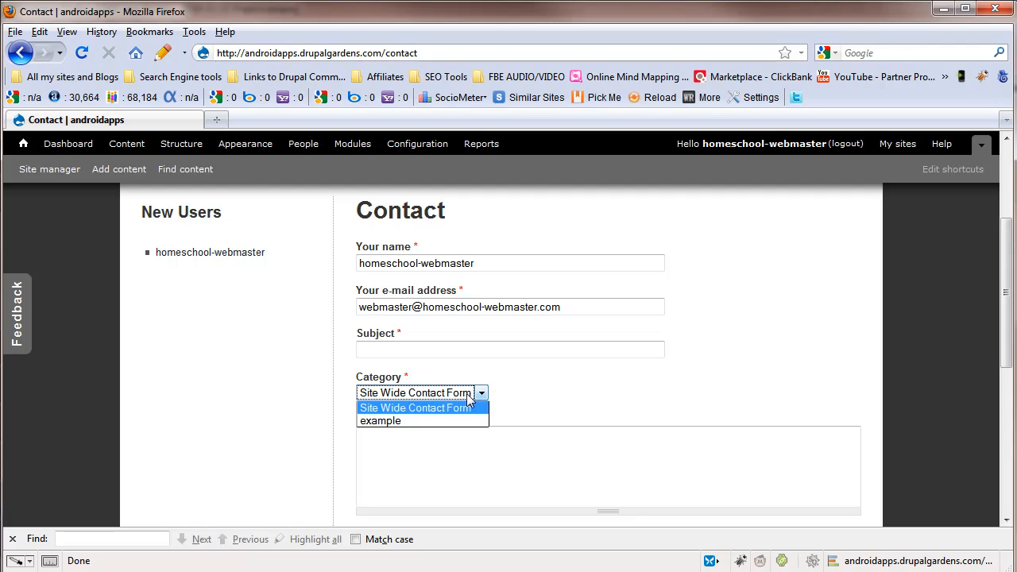
On the Contact page, try the example category, then reselect Site Wide Contact Form
{"action": "left_click", "coordinate": [380, 420]}
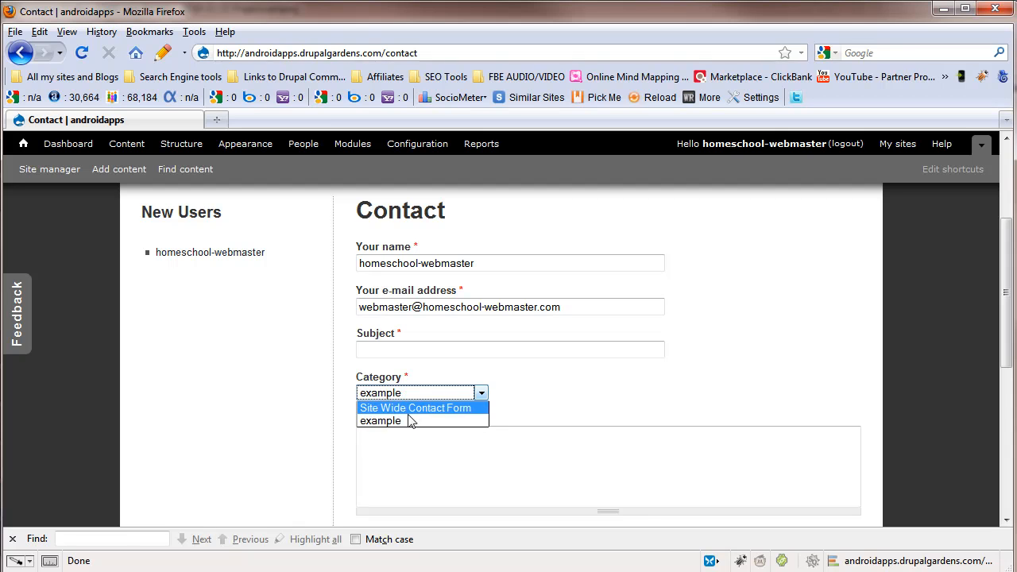
{"action": "left_click", "coordinate": [380, 420]}
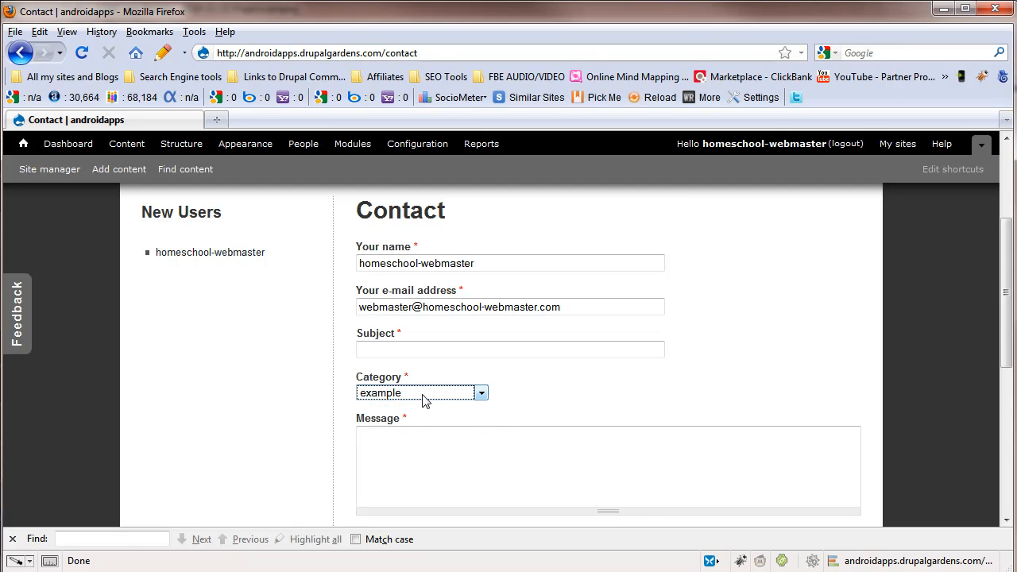
{"action": "left_click", "coordinate": [421, 393]}
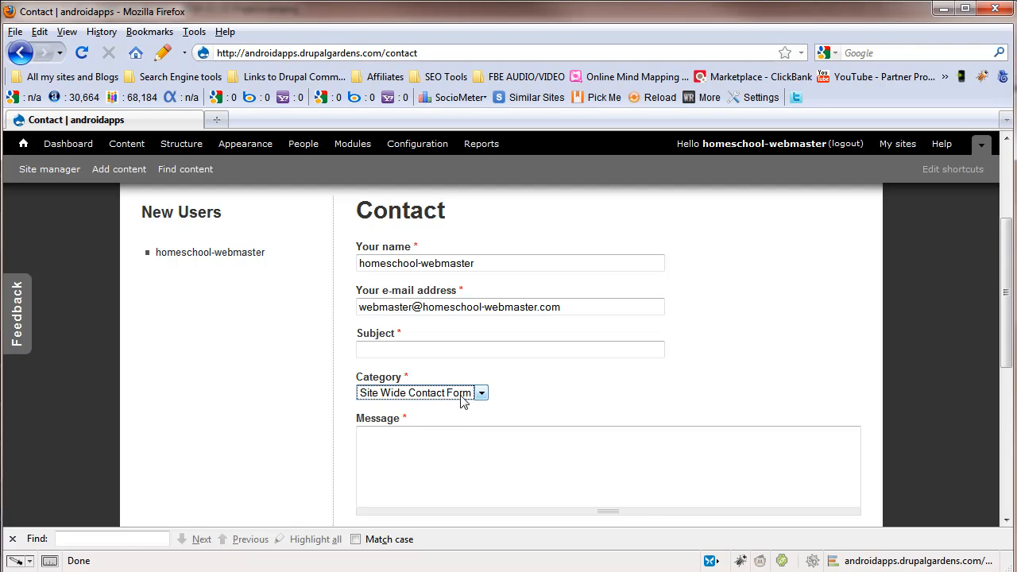
{"action": "left_click", "coordinate": [480, 392]}
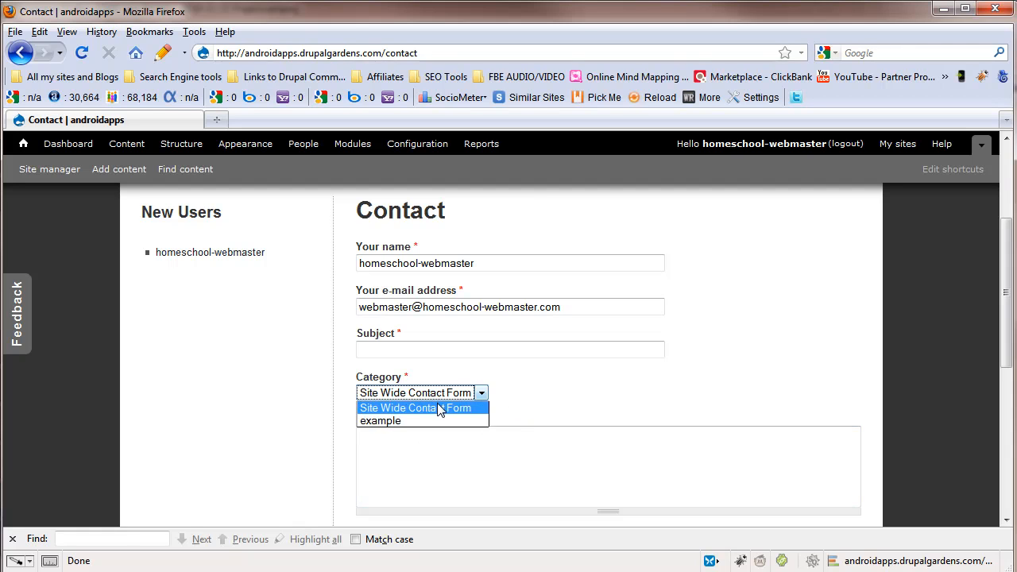
{"action": "left_click", "coordinate": [422, 408]}
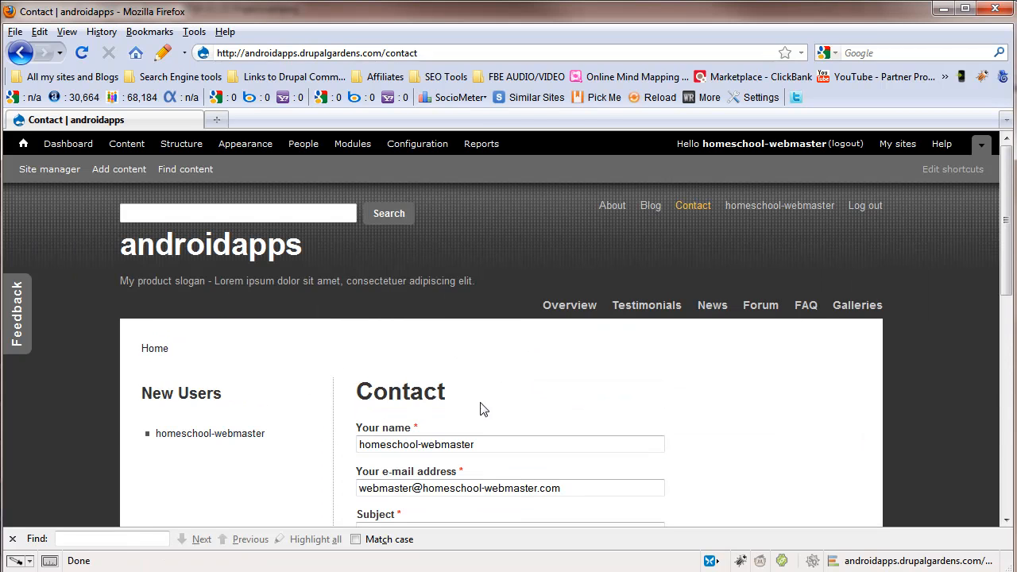
{"action": "scroll", "scroll_direction": "down", "scroll_amount": 3}
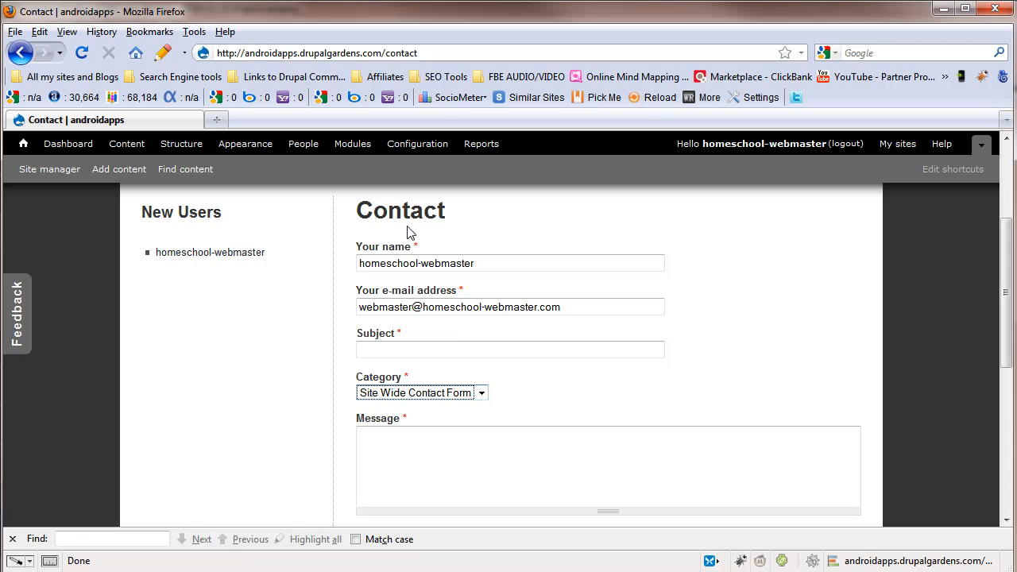